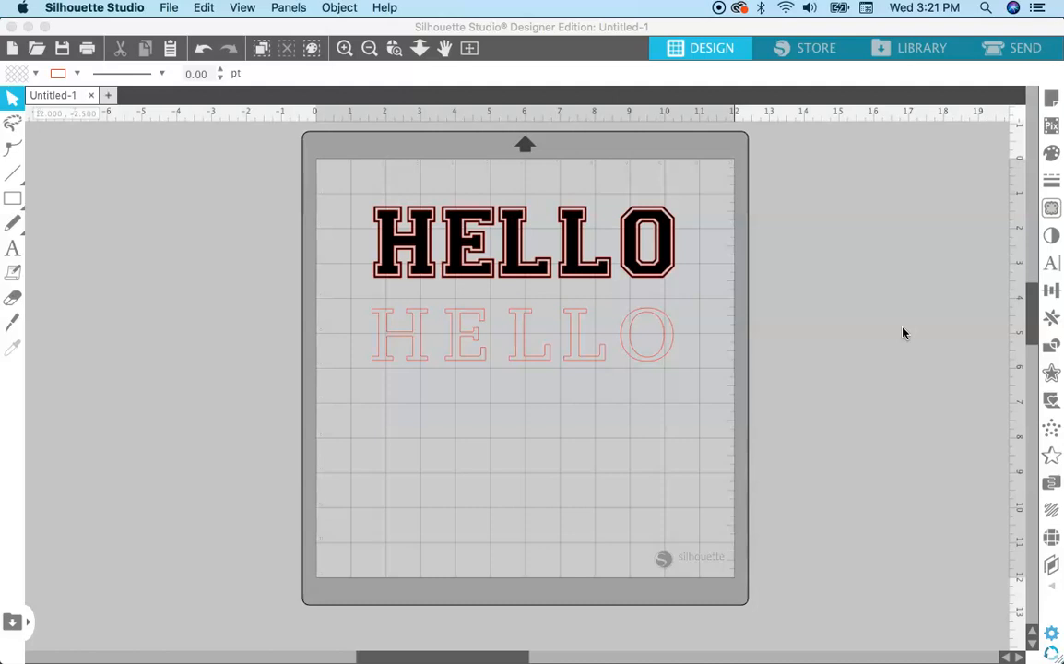
mouse_move(855, 509)
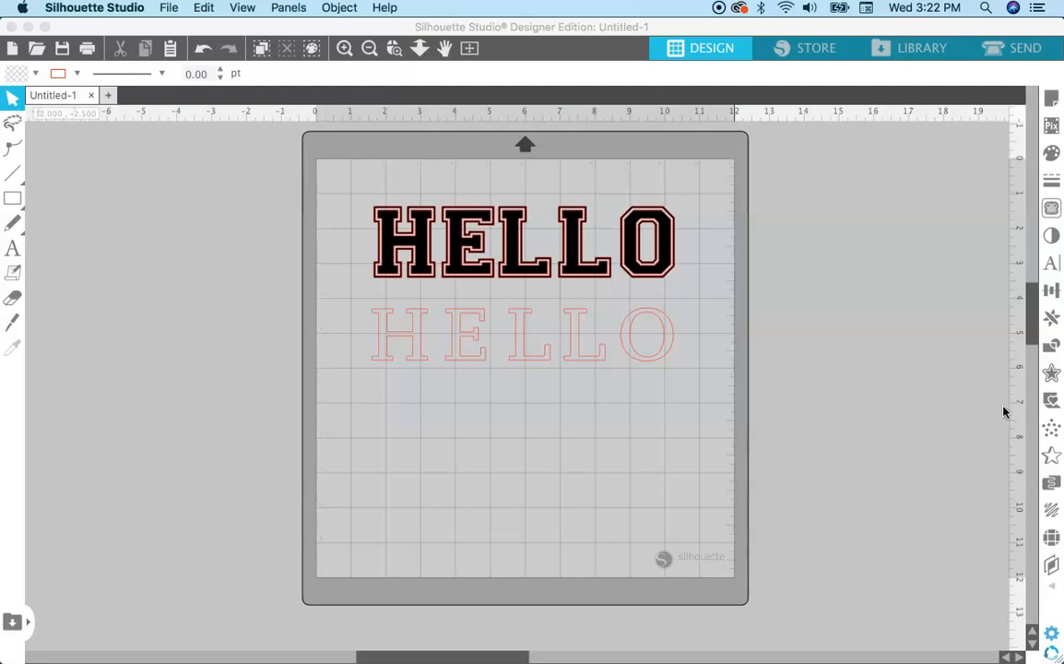
mouse_move(1056, 375)
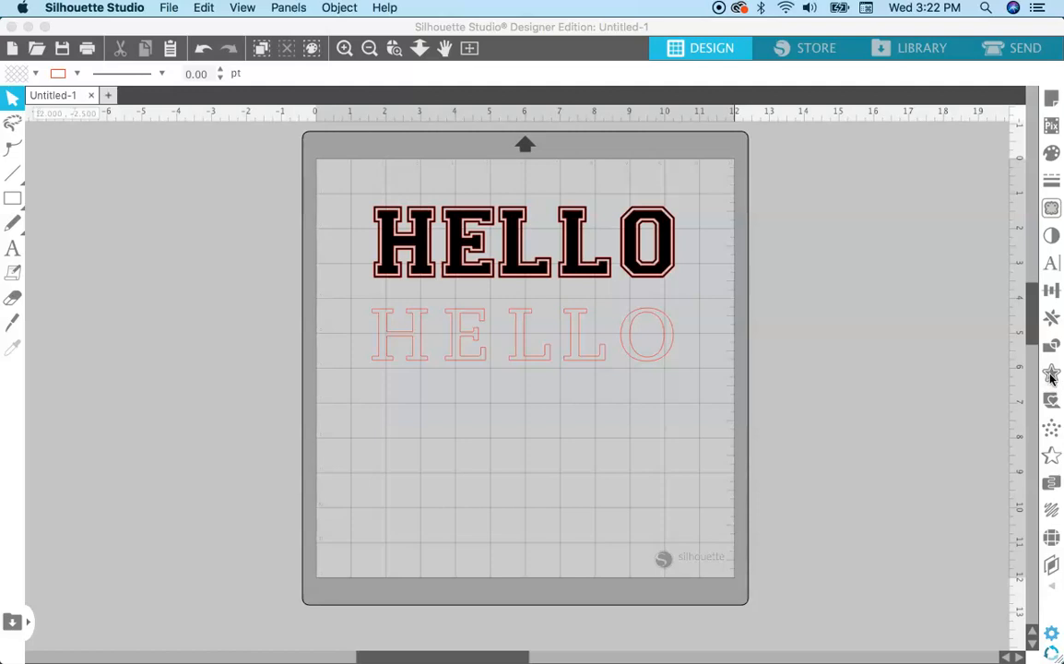
Fill the serif HELLO text with the black swatch, then deselect it.
left_click(1051, 373)
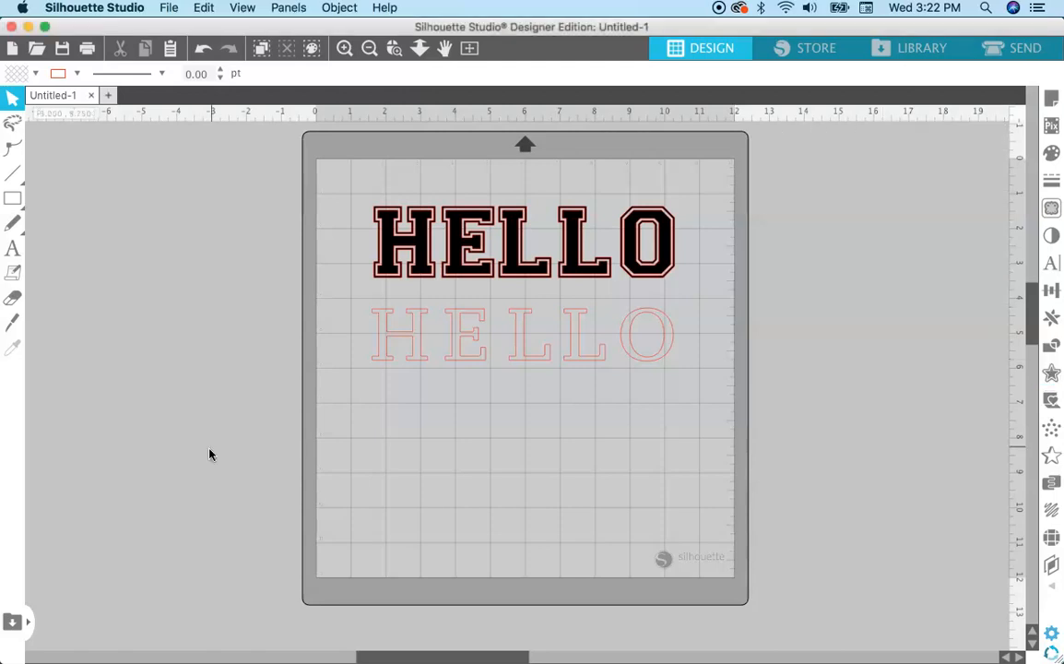
mouse_move(401, 272)
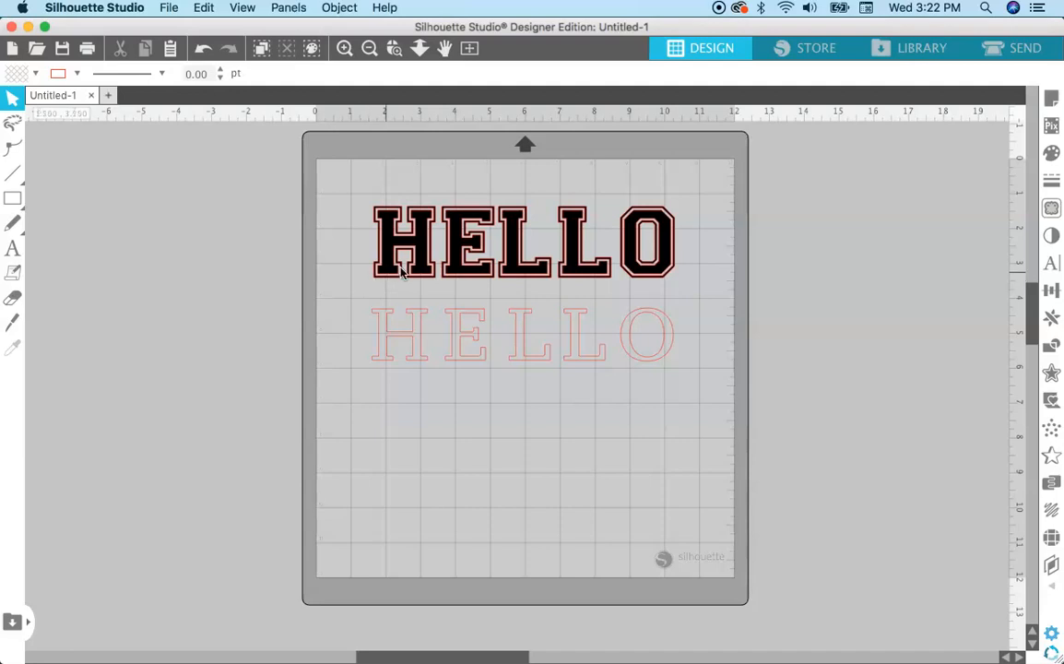
mouse_move(641, 272)
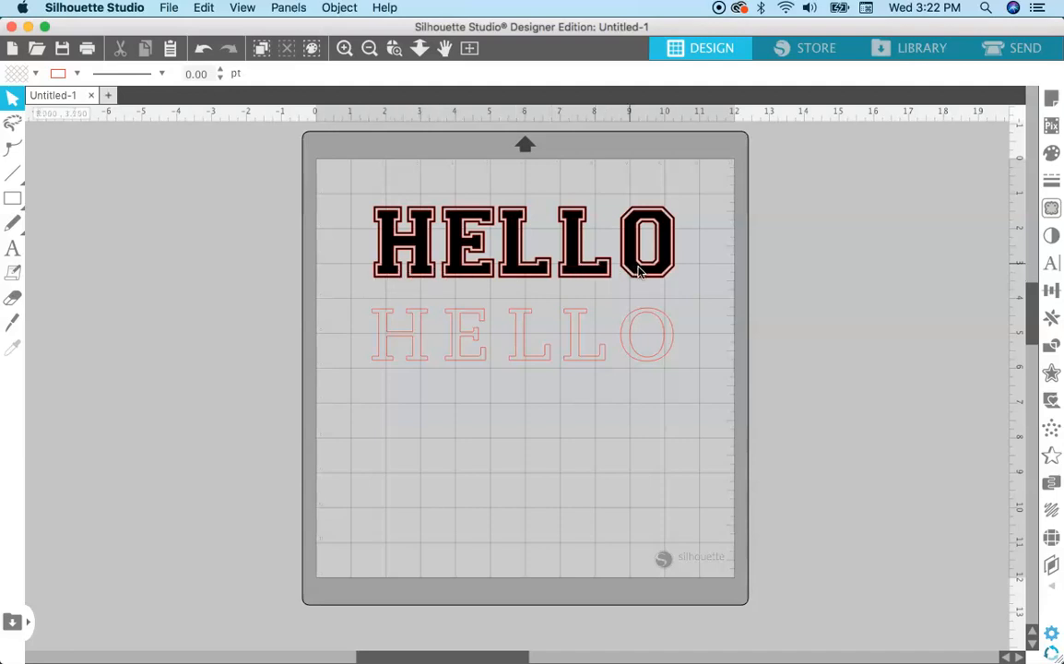
mouse_move(646, 275)
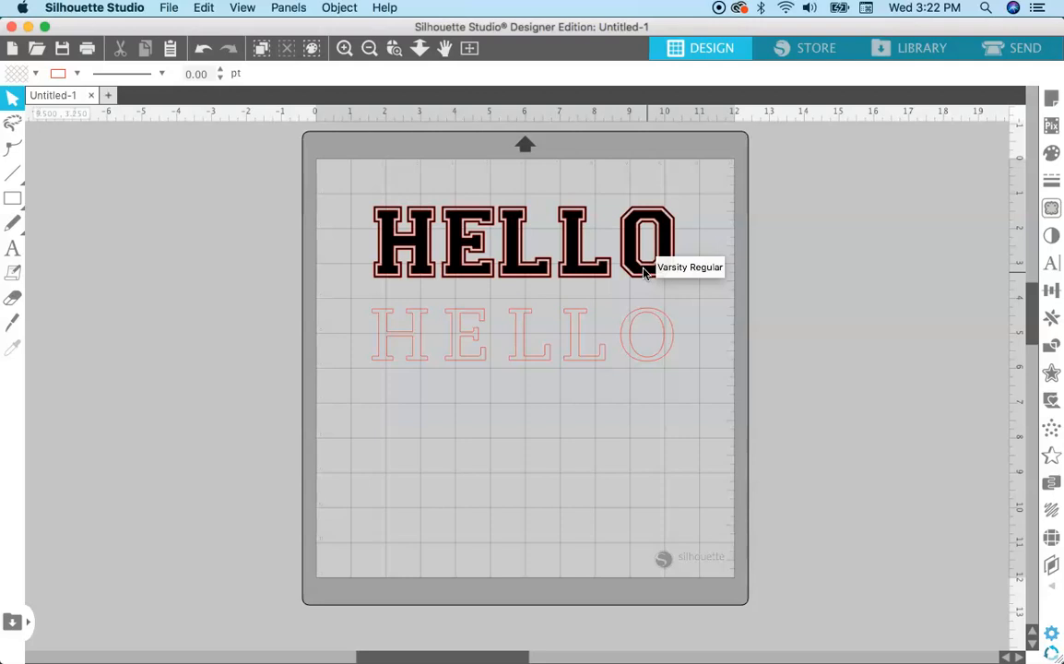
mouse_move(619, 267)
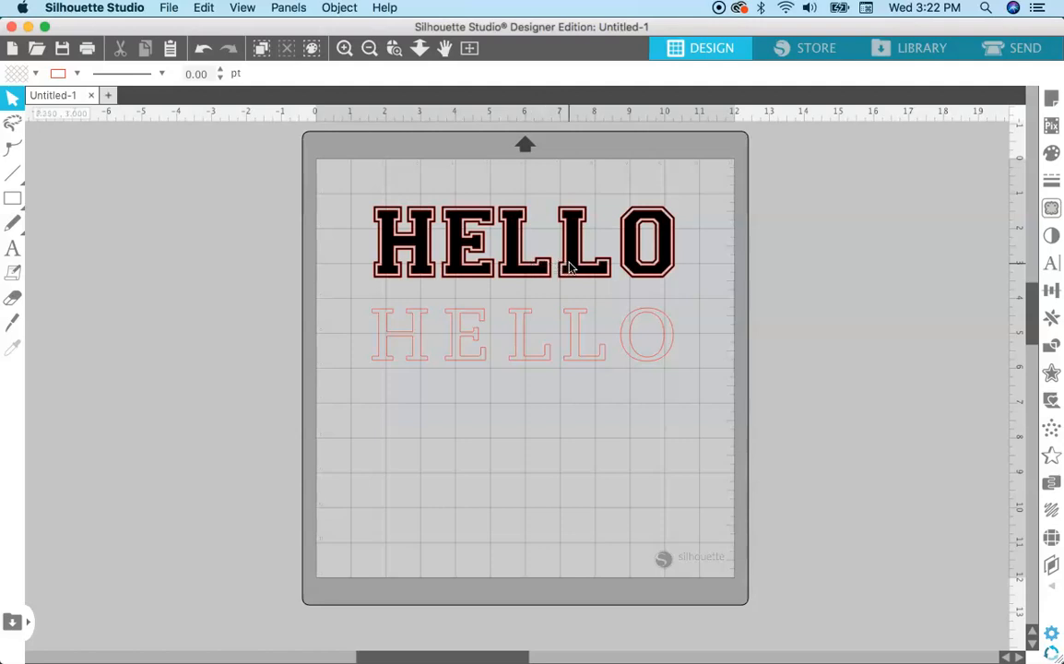
mouse_move(570, 268)
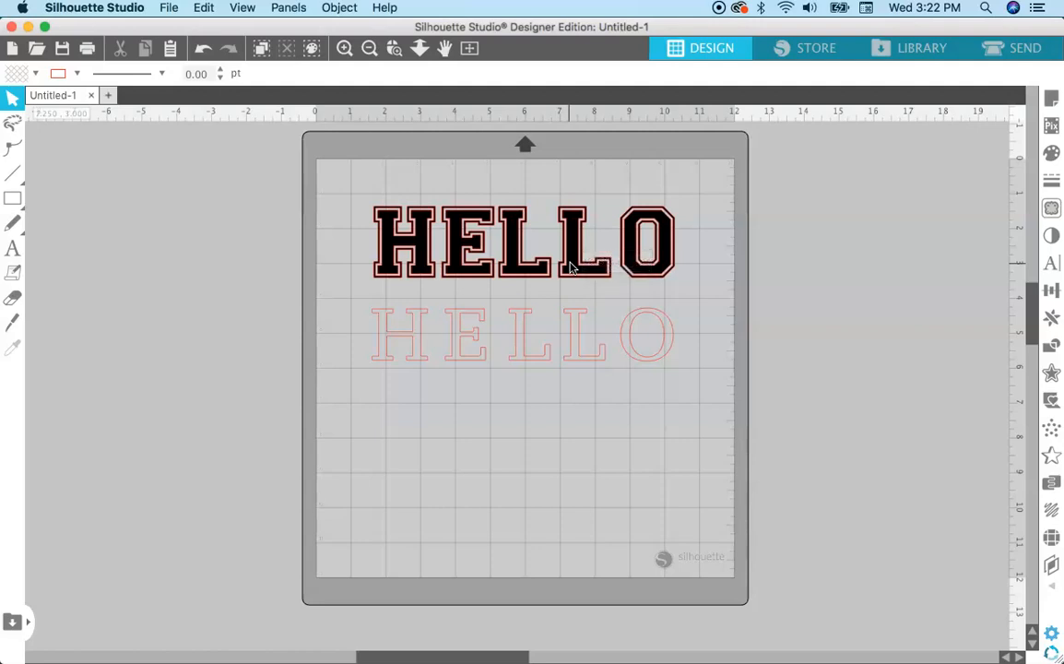
mouse_move(634, 262)
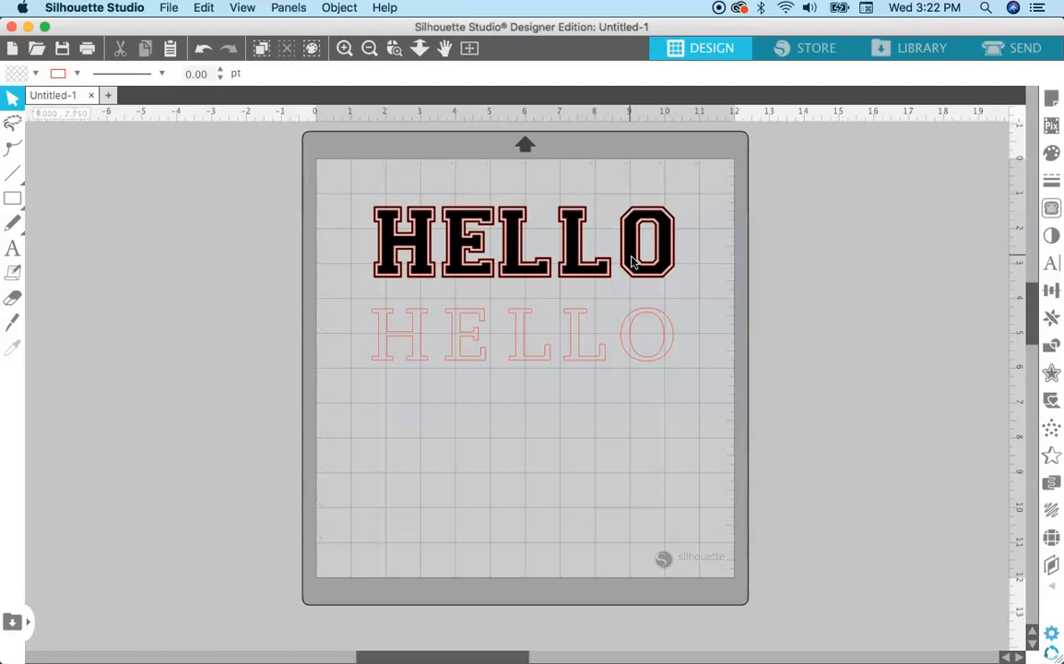
mouse_move(488, 320)
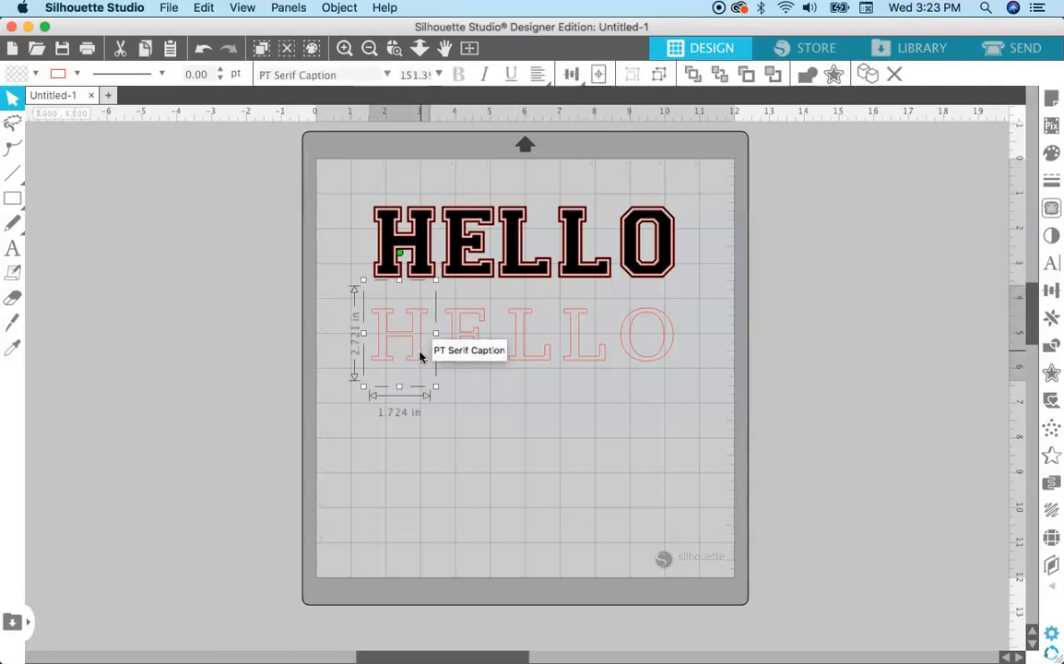
mouse_move(434, 360)
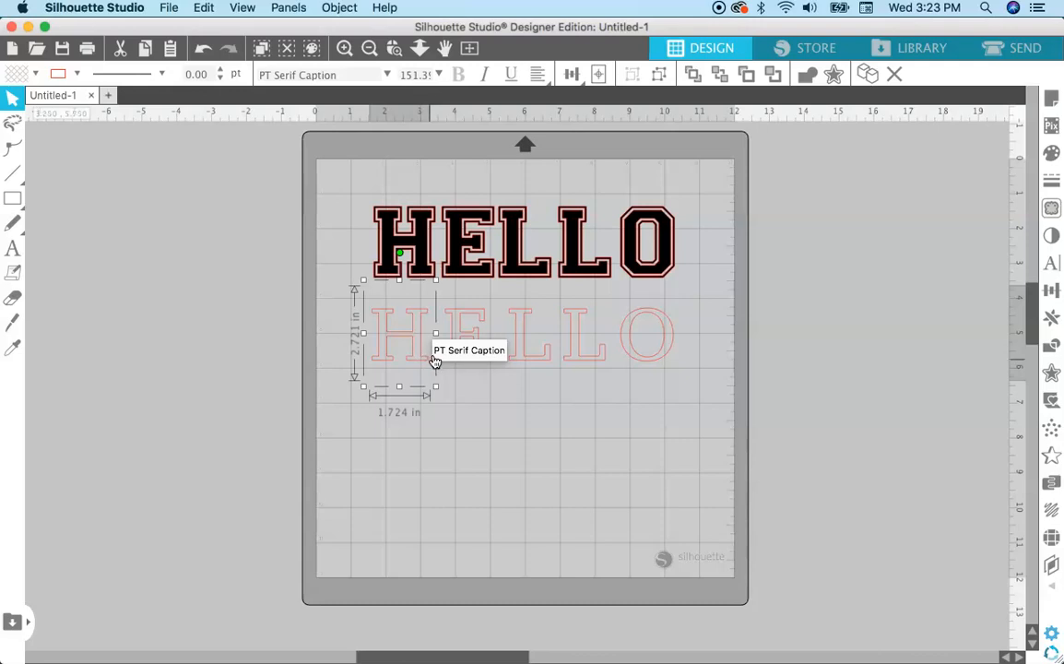
mouse_move(436, 366)
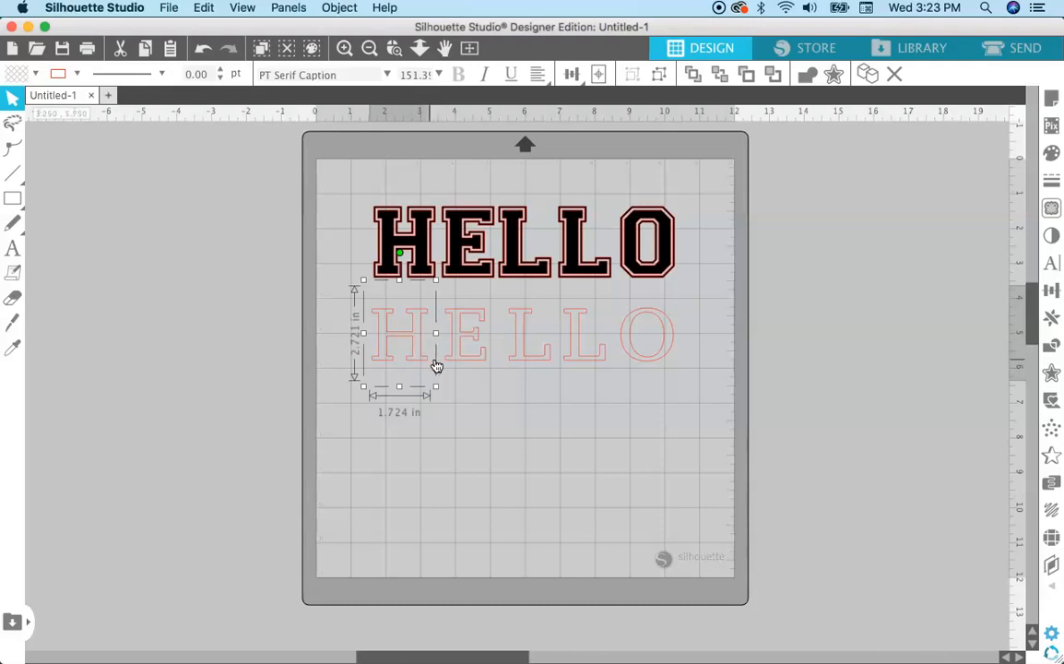
mouse_move(422, 358)
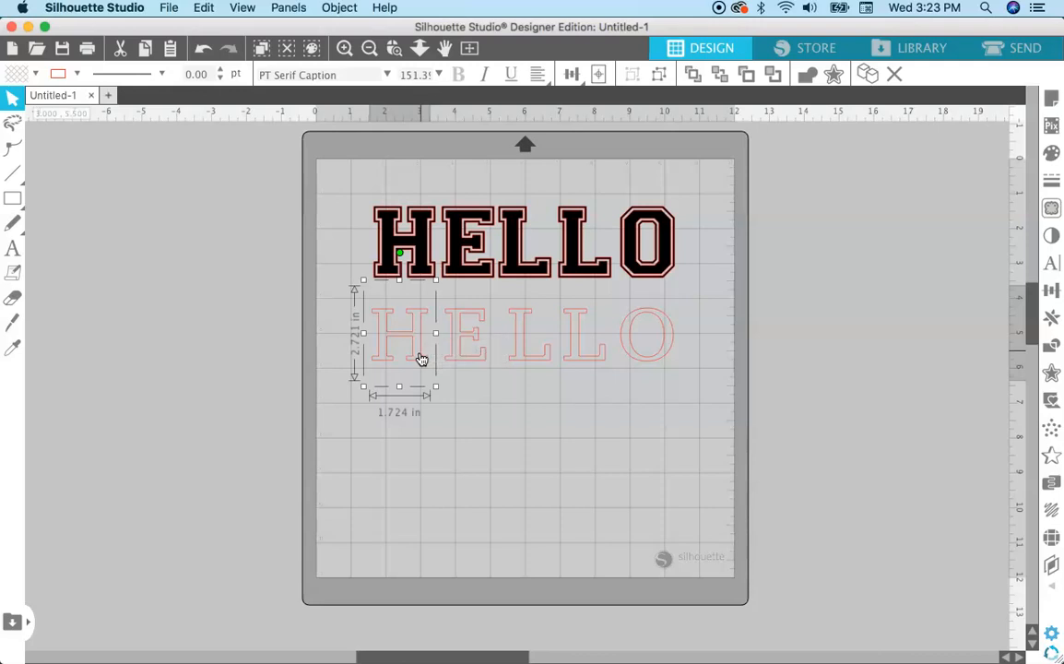
mouse_move(387, 221)
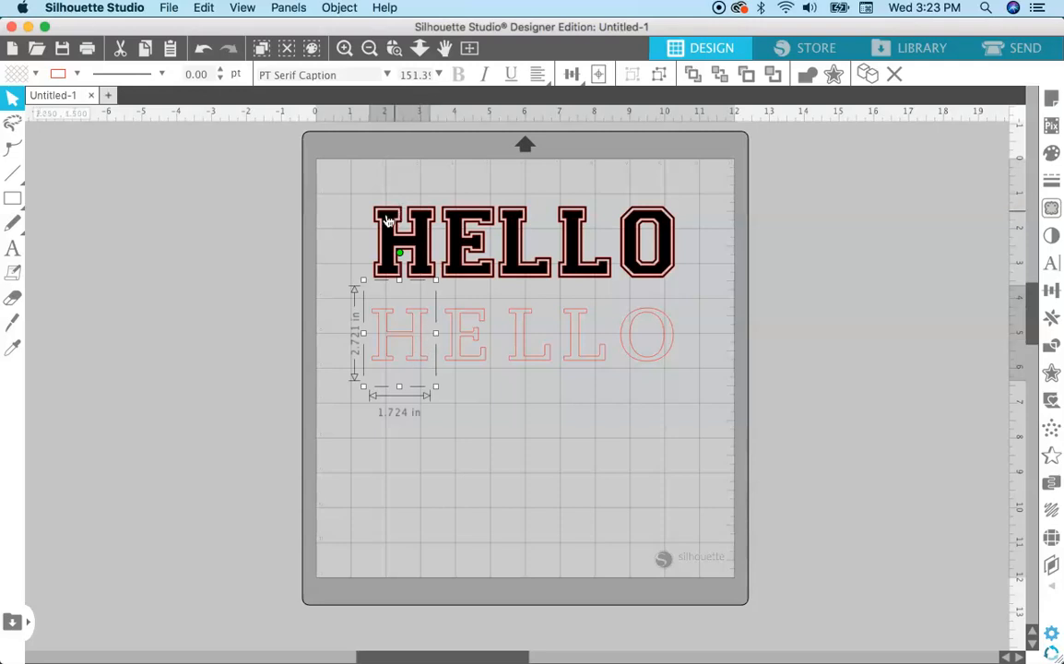
mouse_move(392, 243)
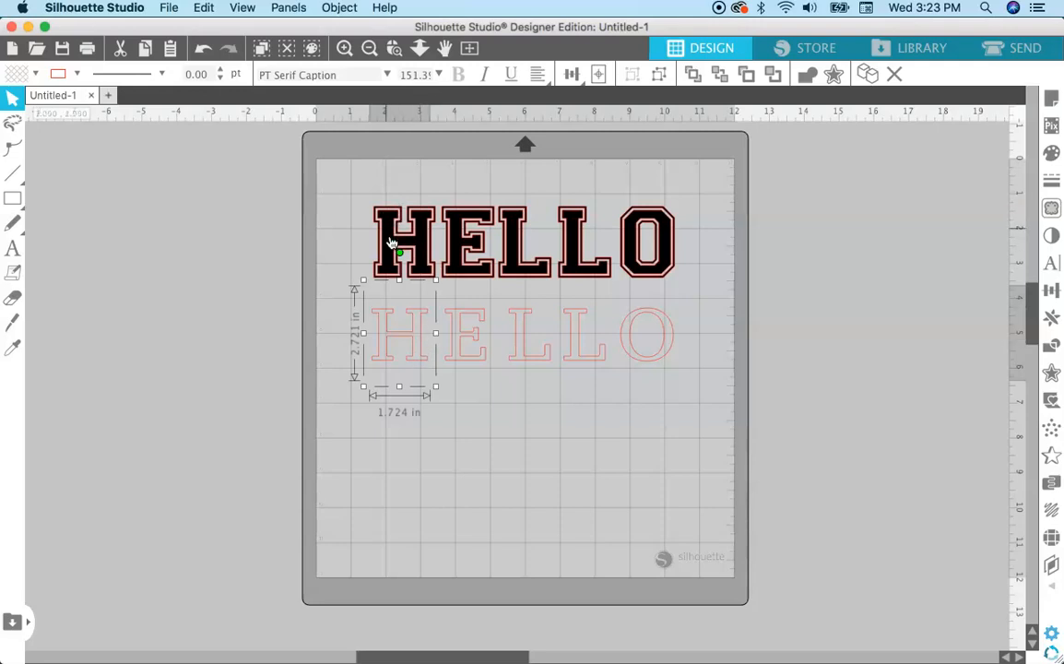
mouse_move(570, 251)
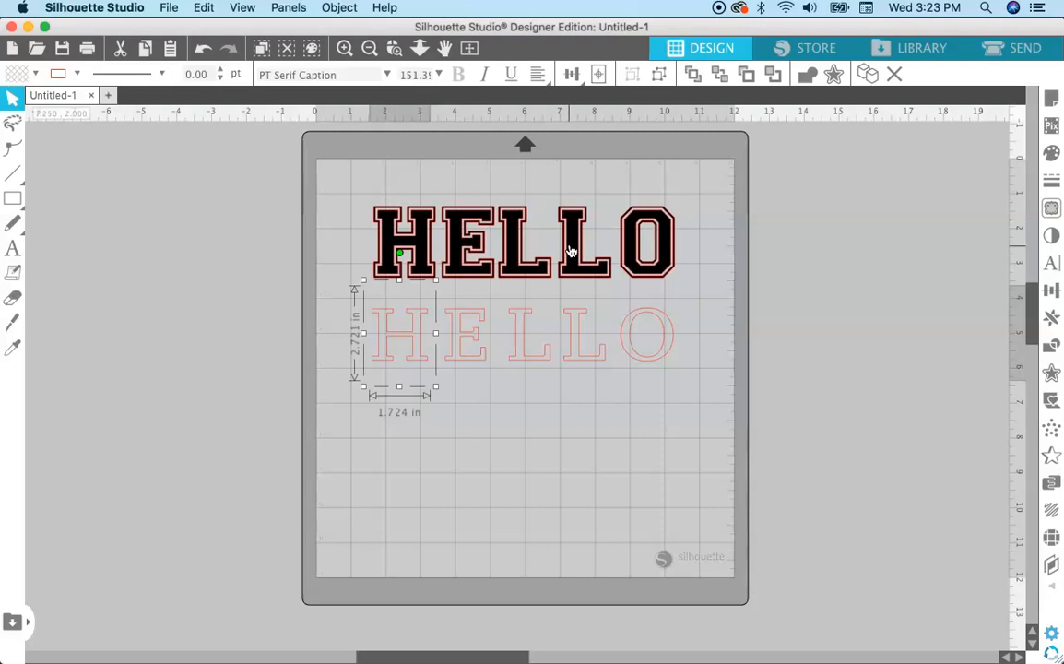
mouse_move(523, 353)
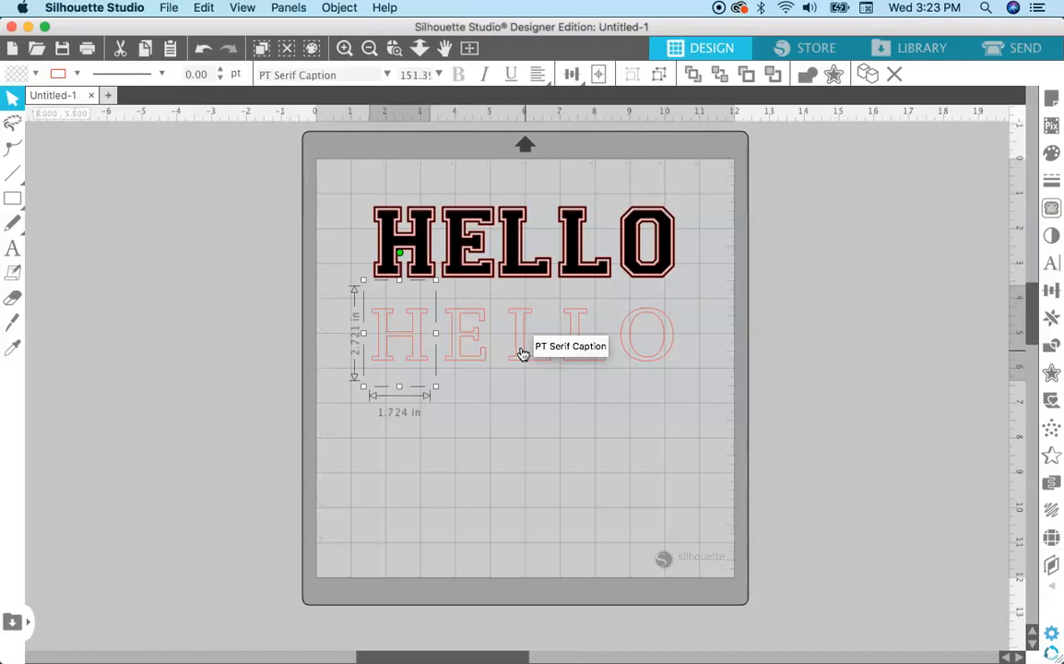
mouse_move(604, 360)
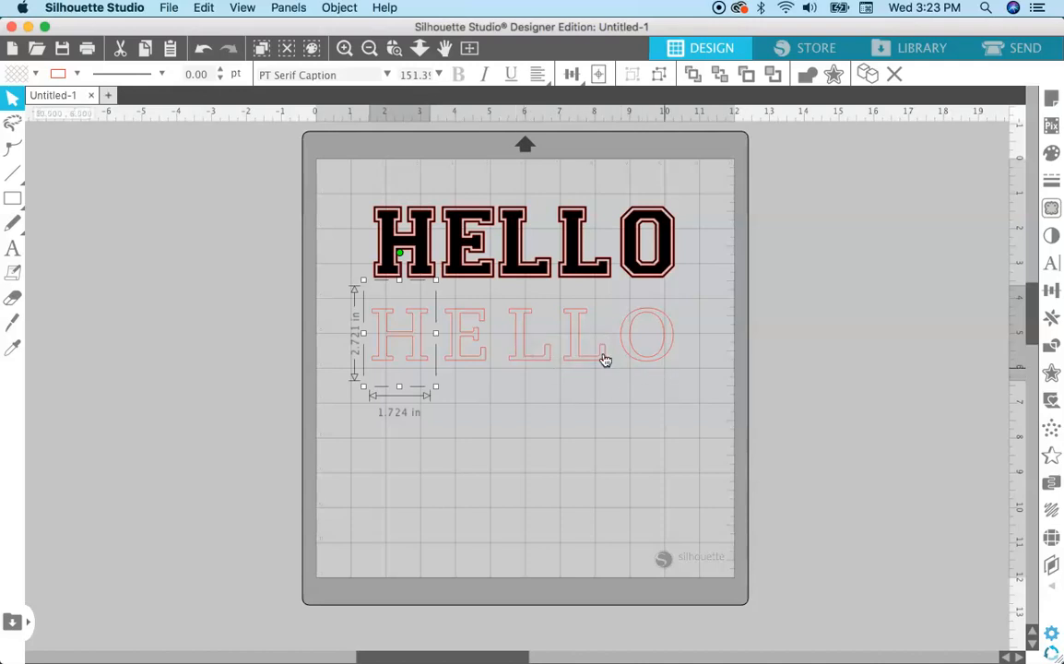
mouse_move(661, 357)
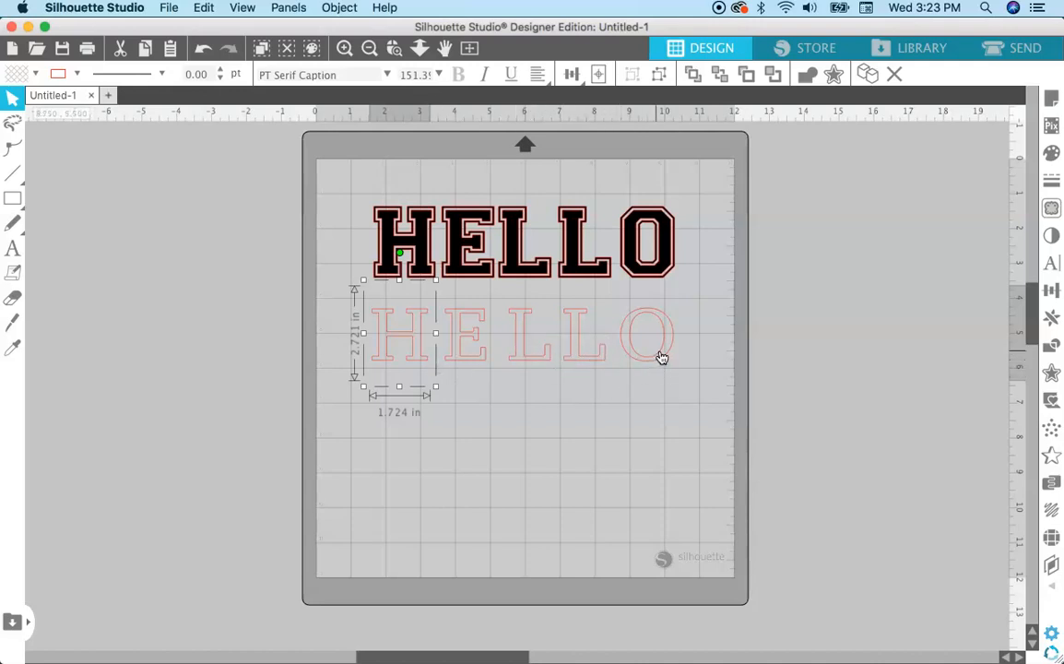
mouse_move(570, 252)
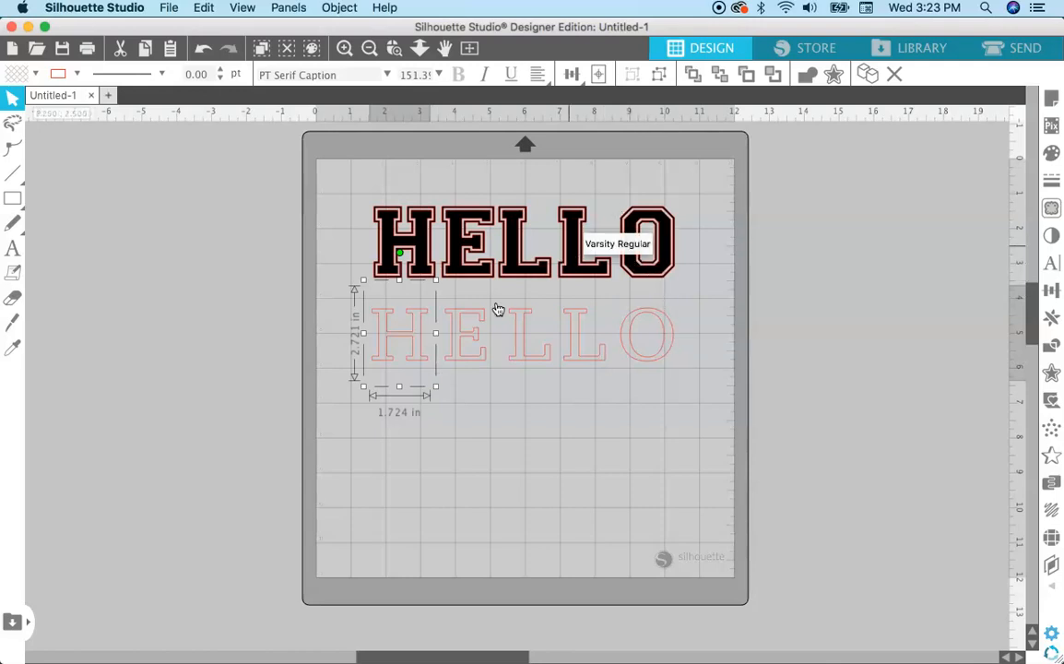
mouse_move(415, 344)
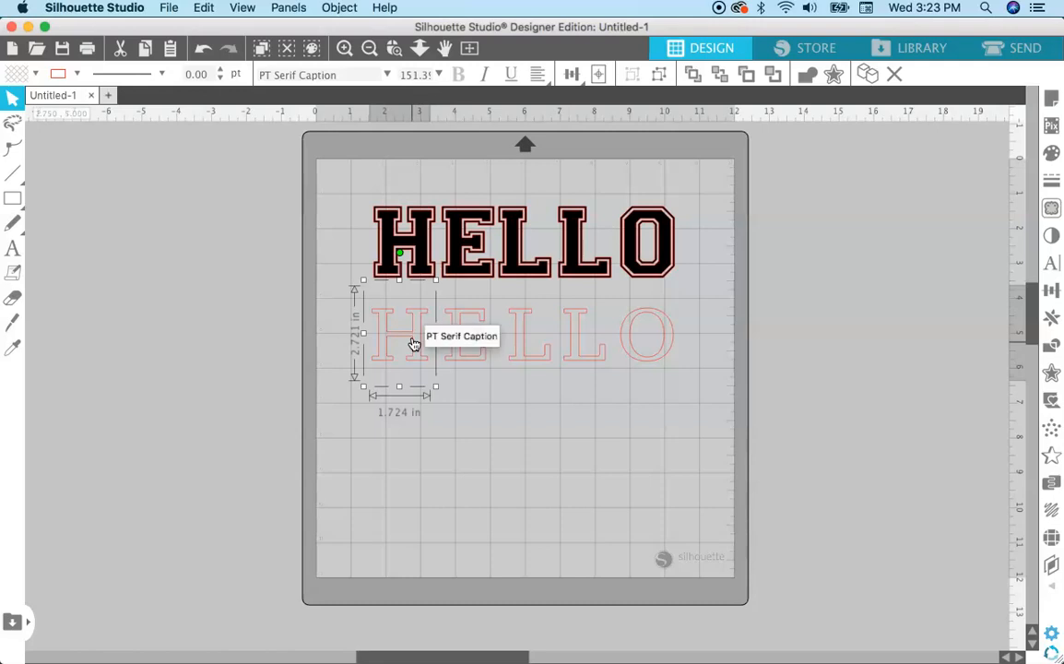
mouse_move(461, 357)
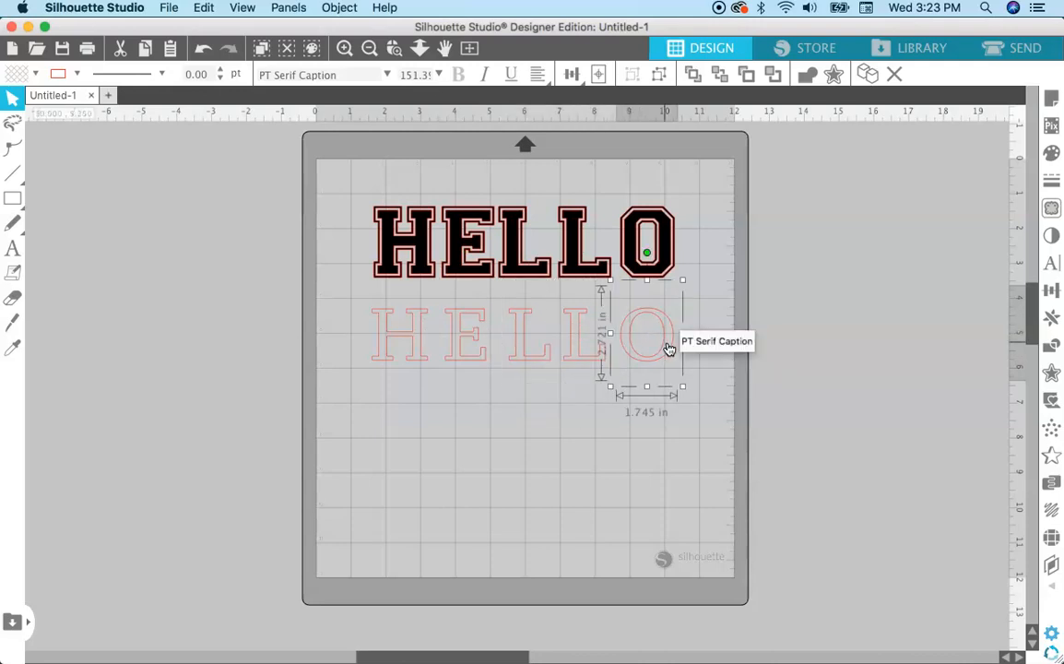
mouse_move(489, 389)
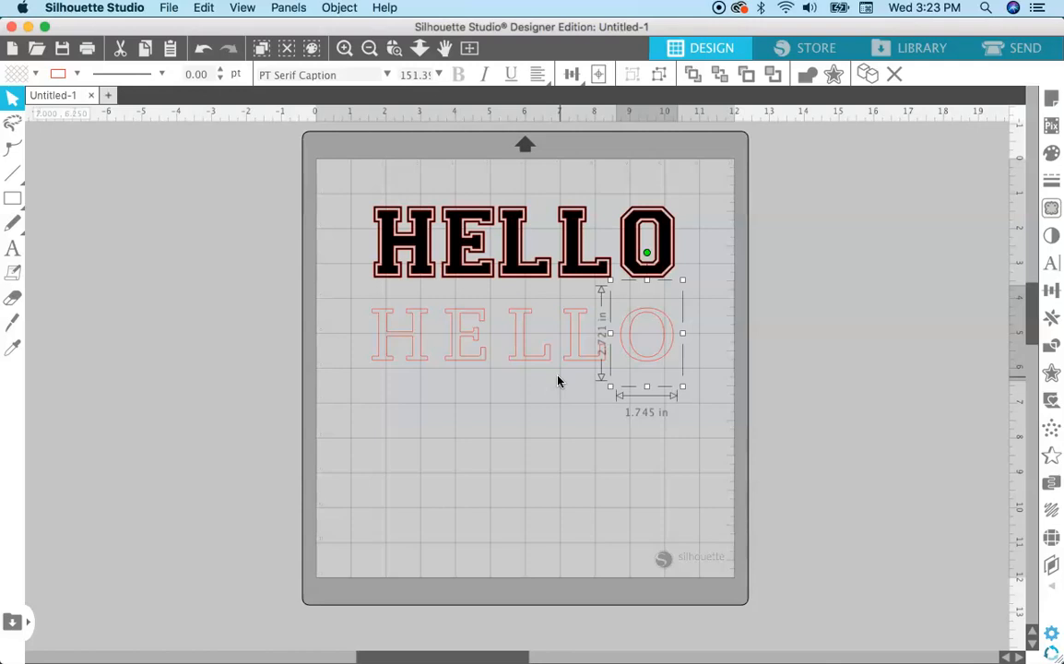
left_click(670, 391)
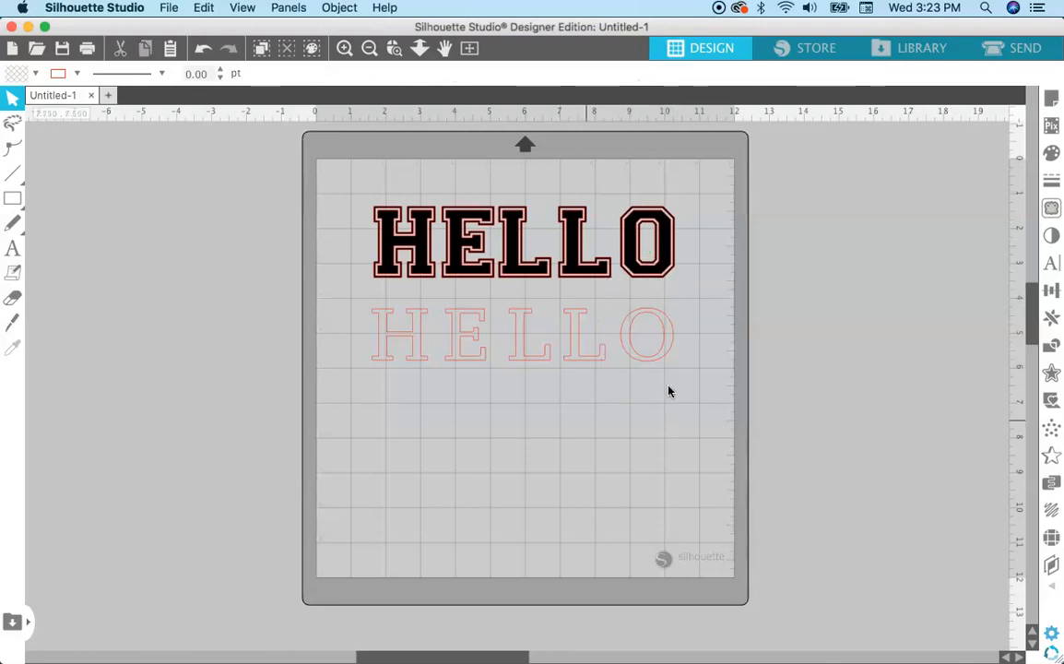
left_click(523, 335)
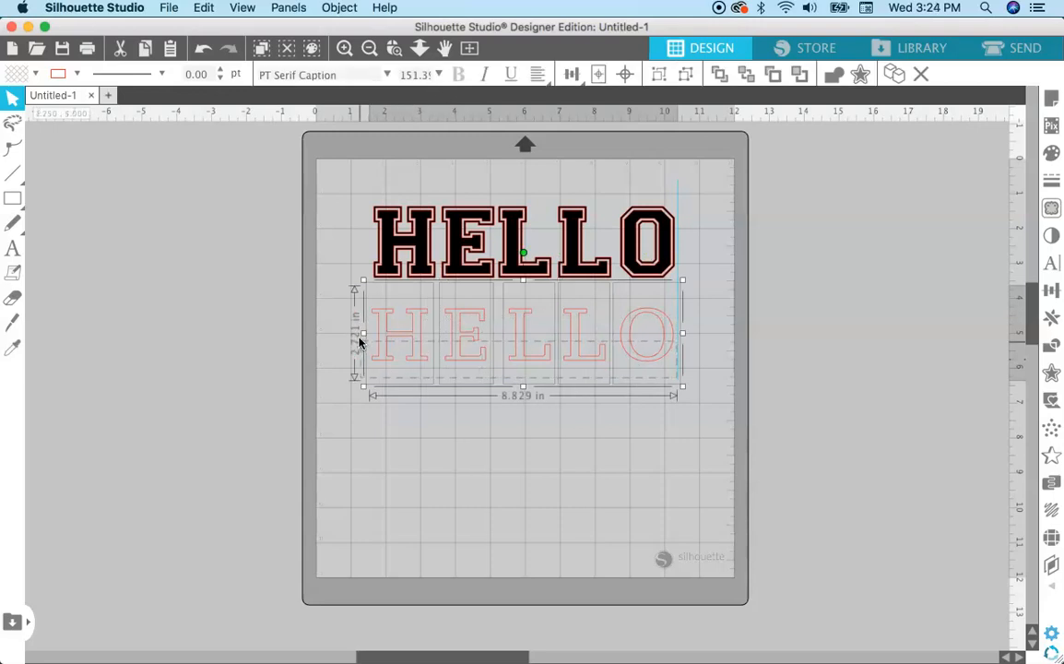
mouse_move(665, 350)
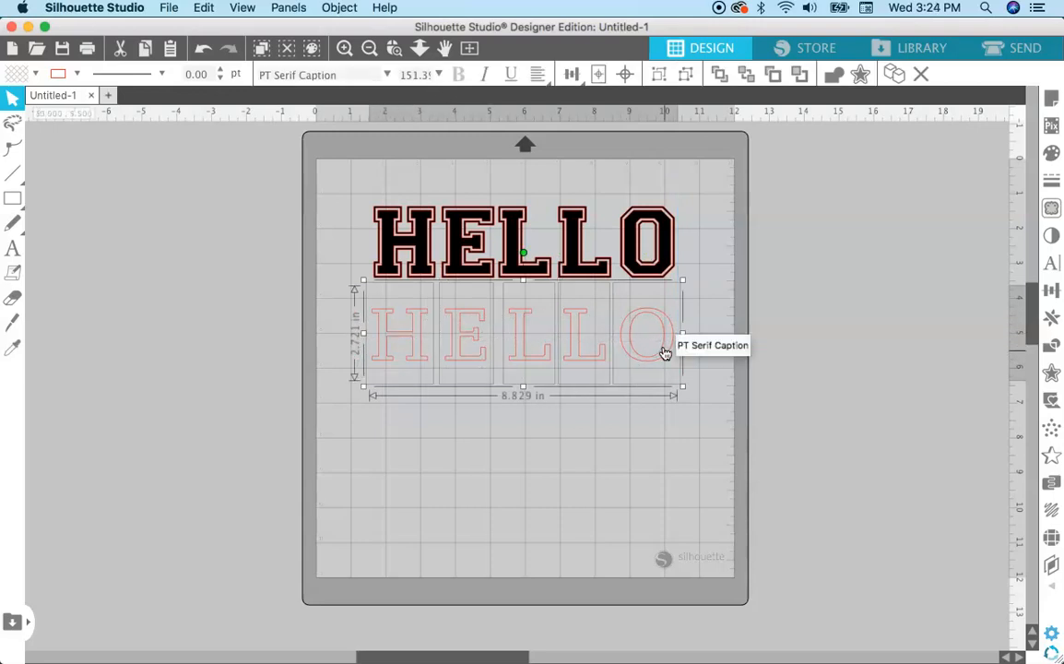
mouse_move(1051, 153)
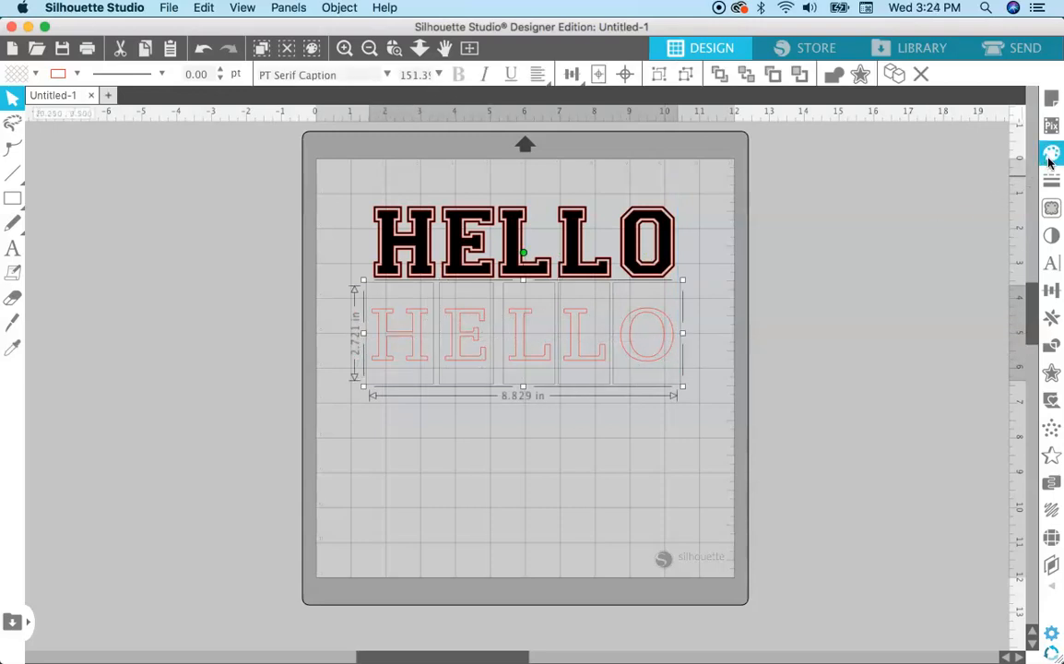
left_click(1051, 153)
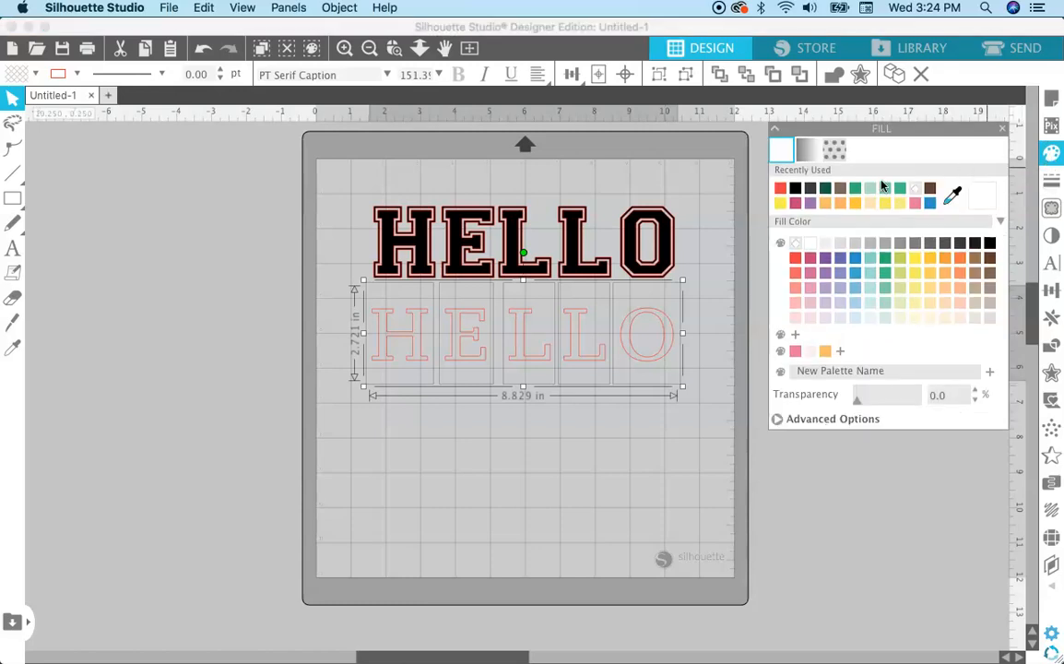
left_click(780, 187)
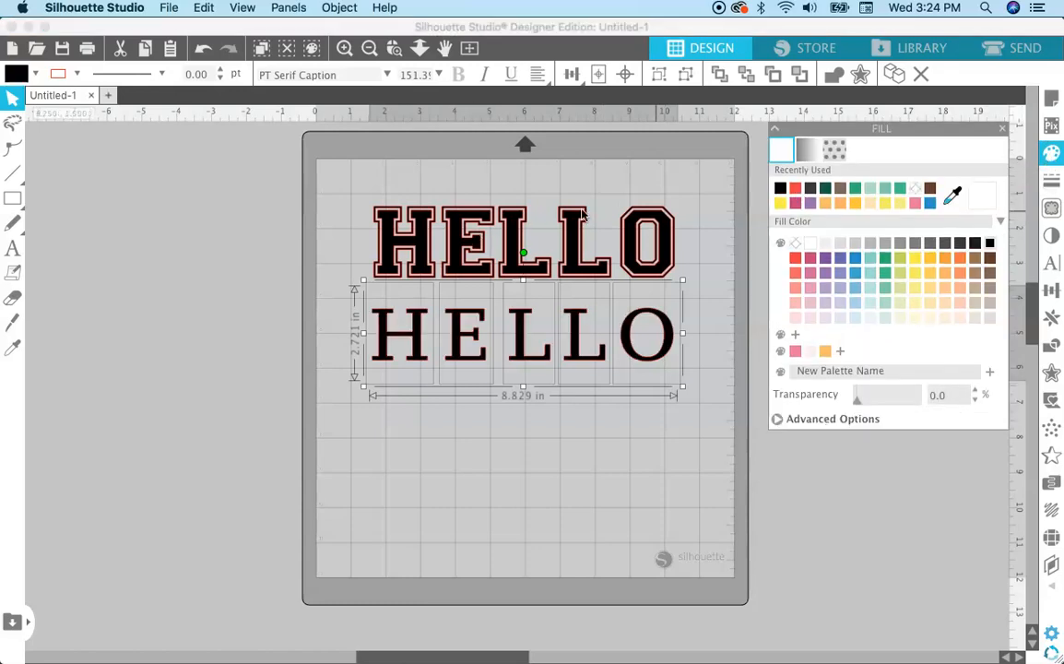
mouse_move(626, 256)
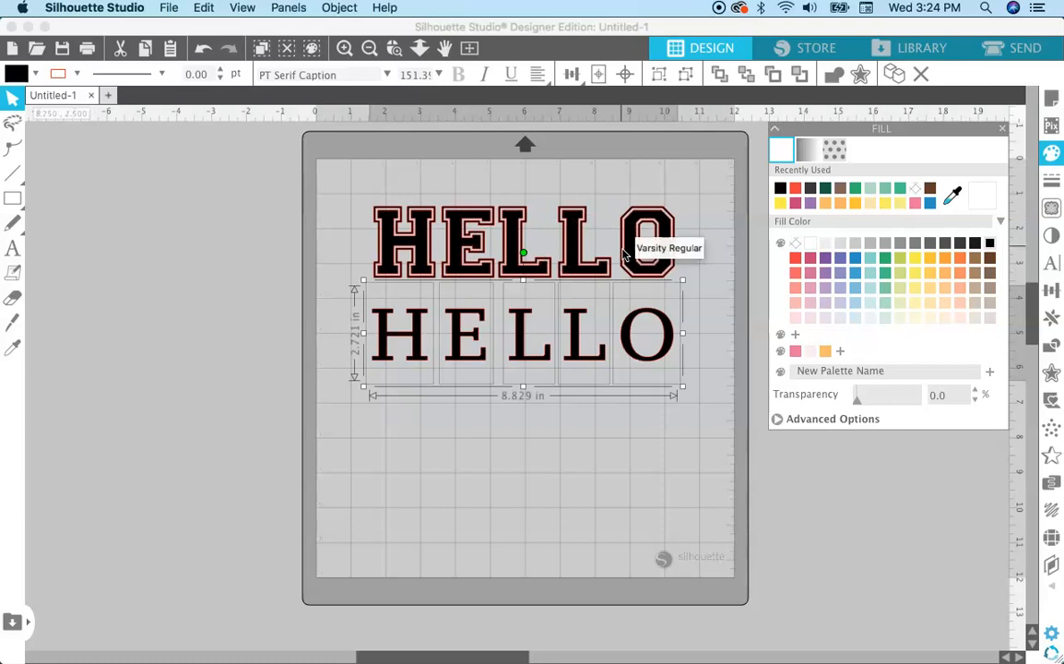
left_click(642, 459)
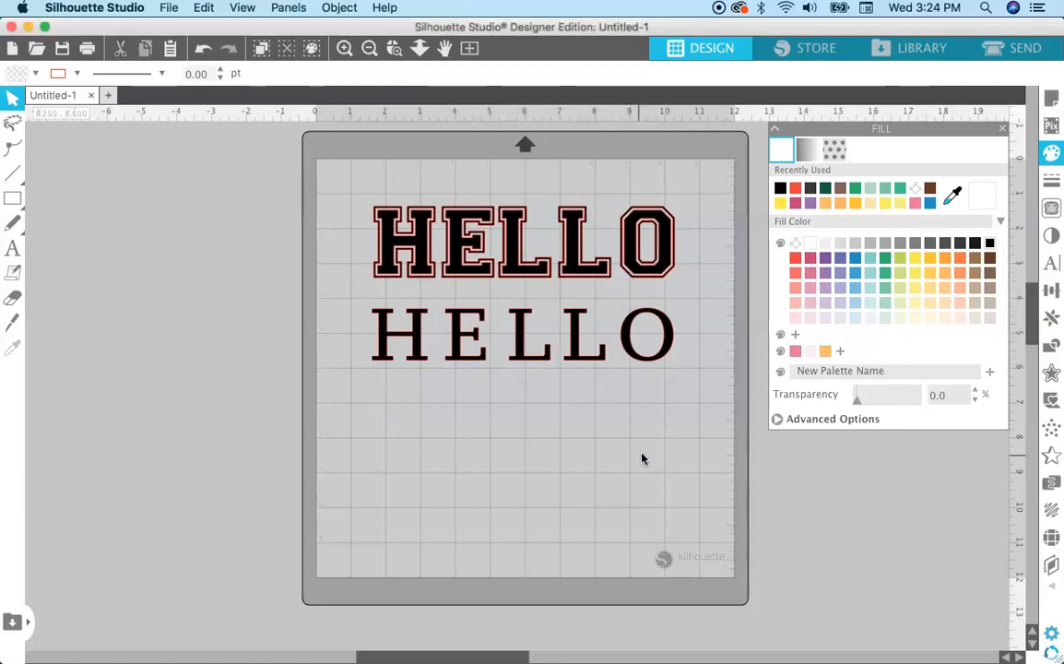
mouse_move(919, 191)
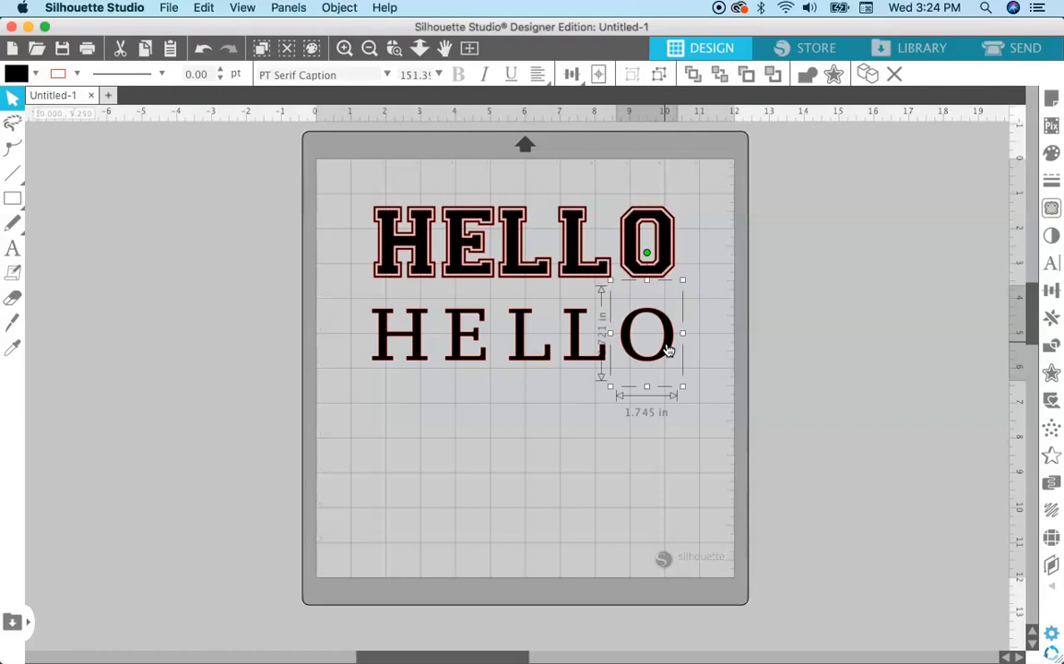
Give the serif H a 0.05 in offset outline with sharp corners.
left_click_drag(645, 332, 398, 332)
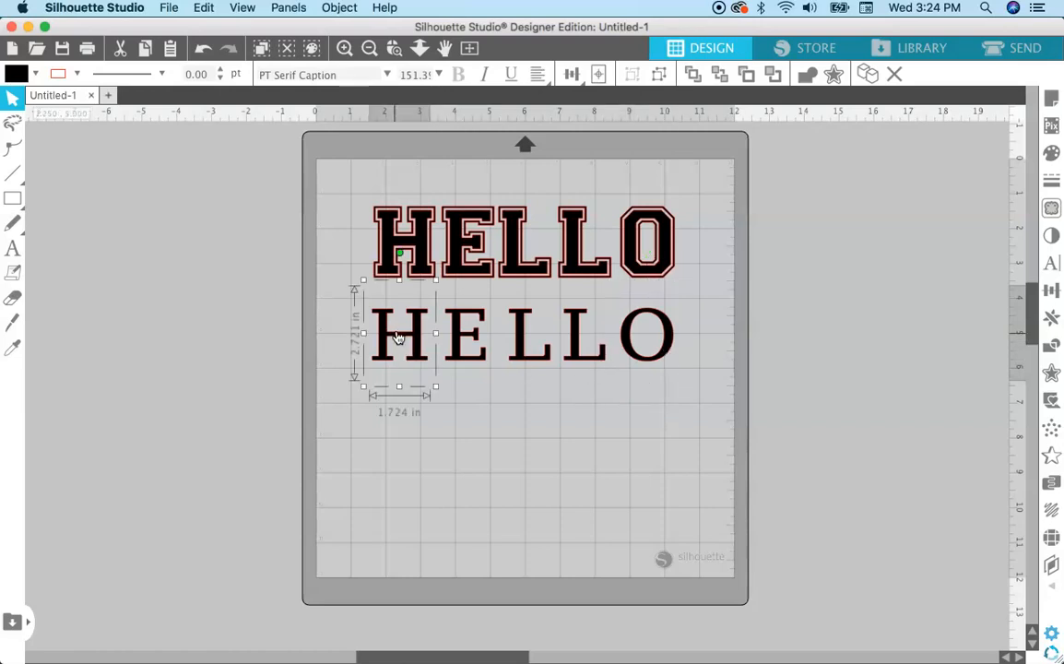
mouse_move(399, 335)
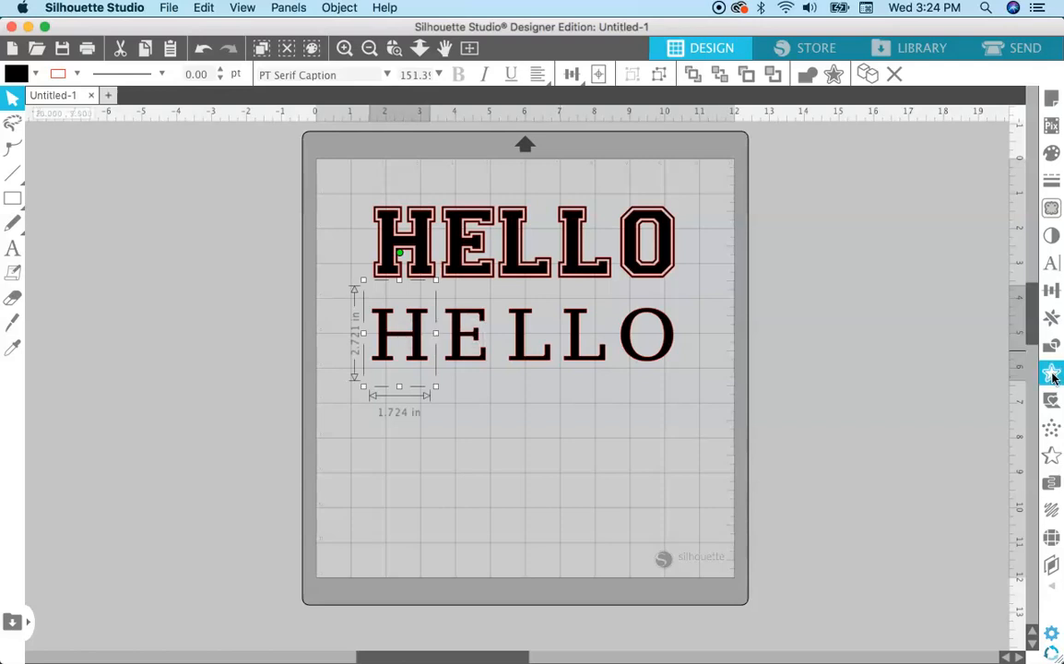
left_click(1051, 372)
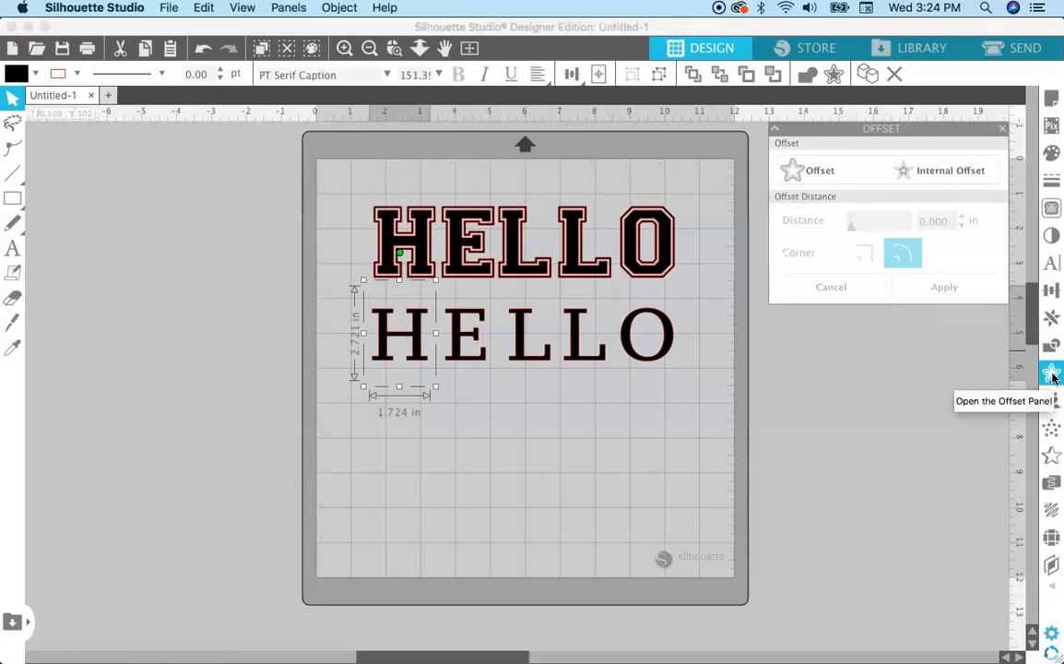
left_click(819, 170)
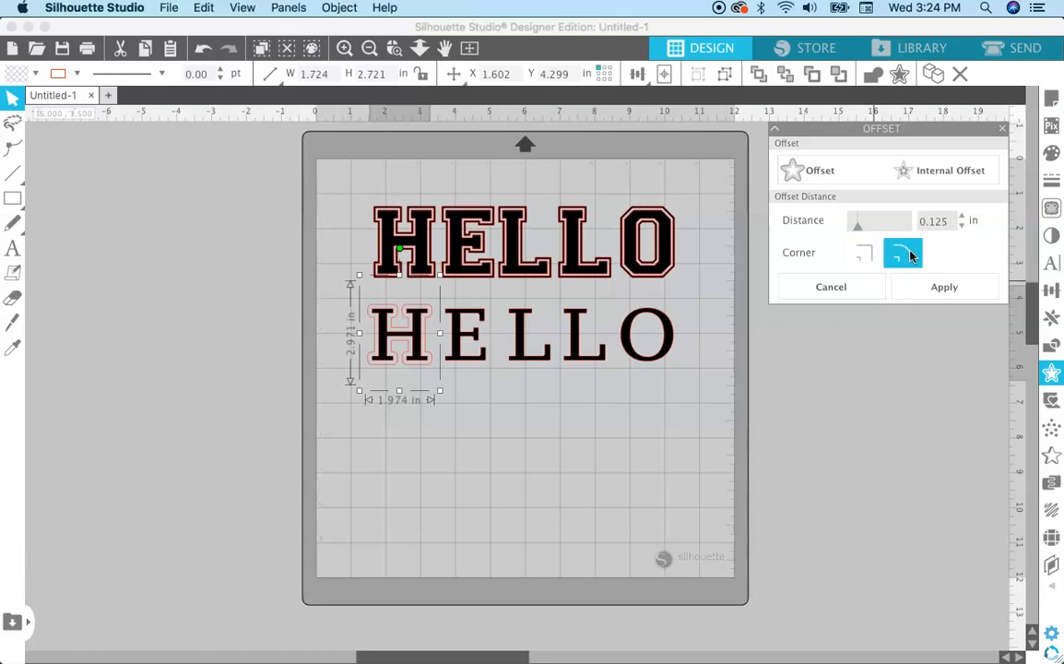
left_click(865, 253)
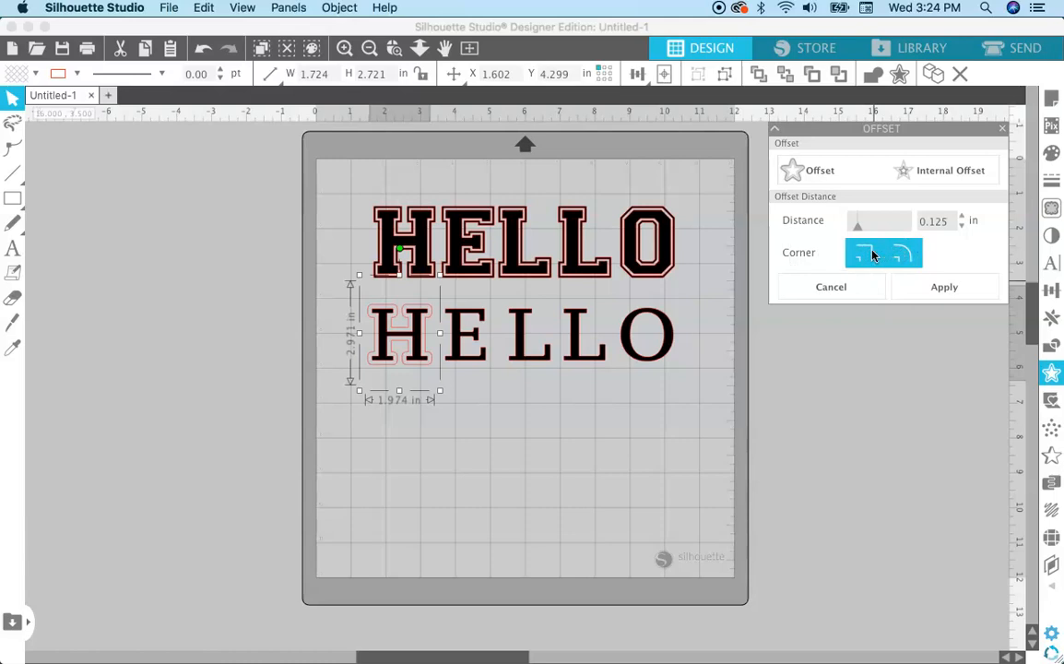
mouse_move(865, 254)
type("0.05")
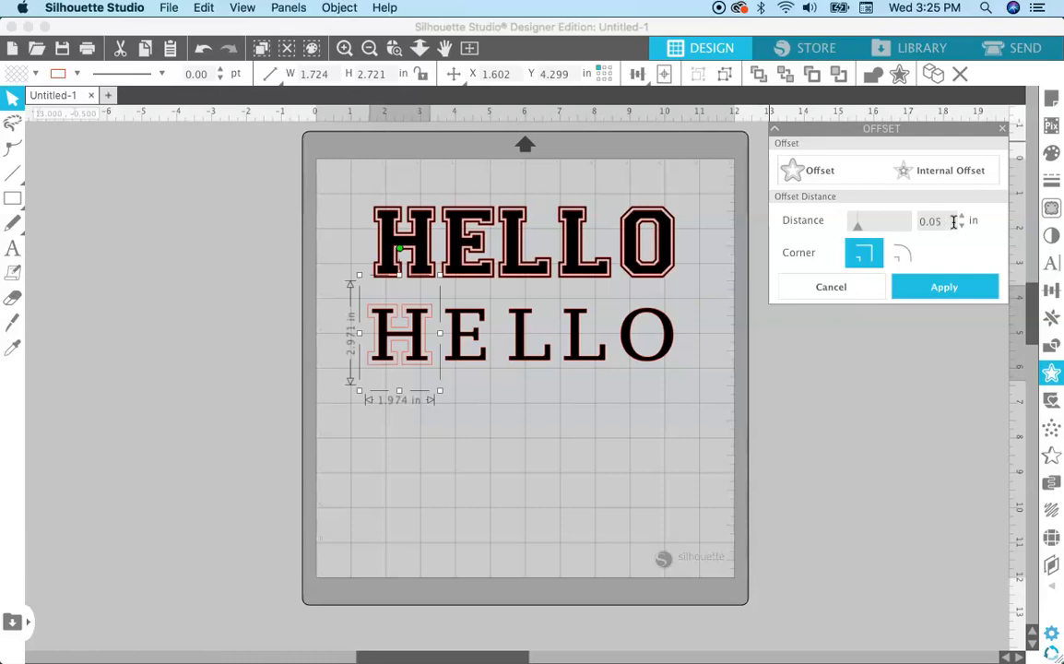
left_click(944, 287)
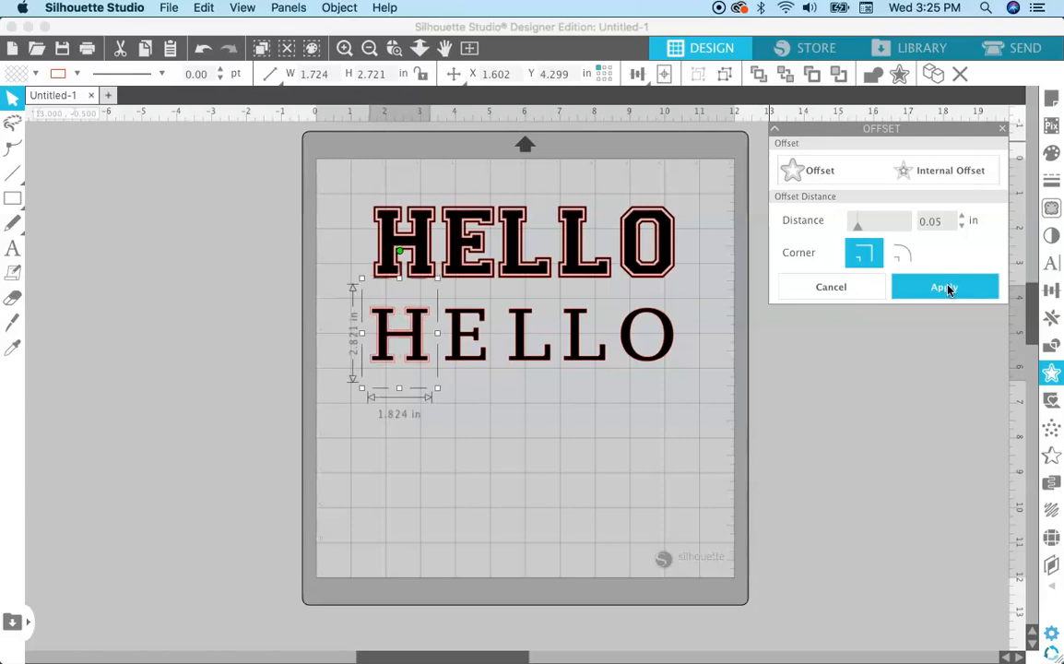
left_click(945, 287)
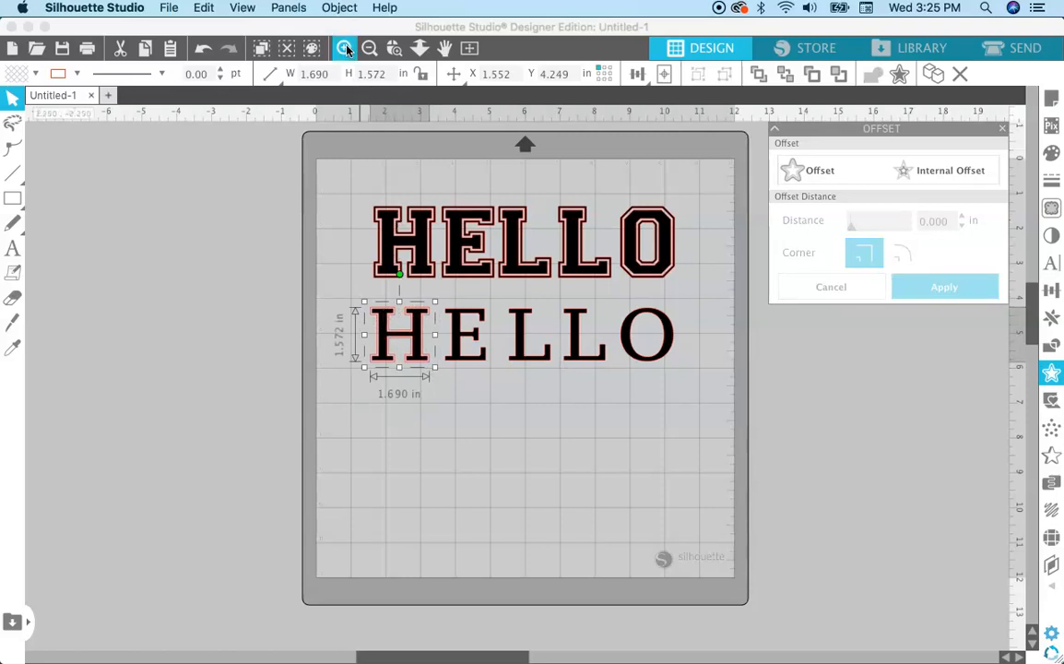
Zoom in and add a sharp-cornered offset outline around the E.
left_click(344, 48)
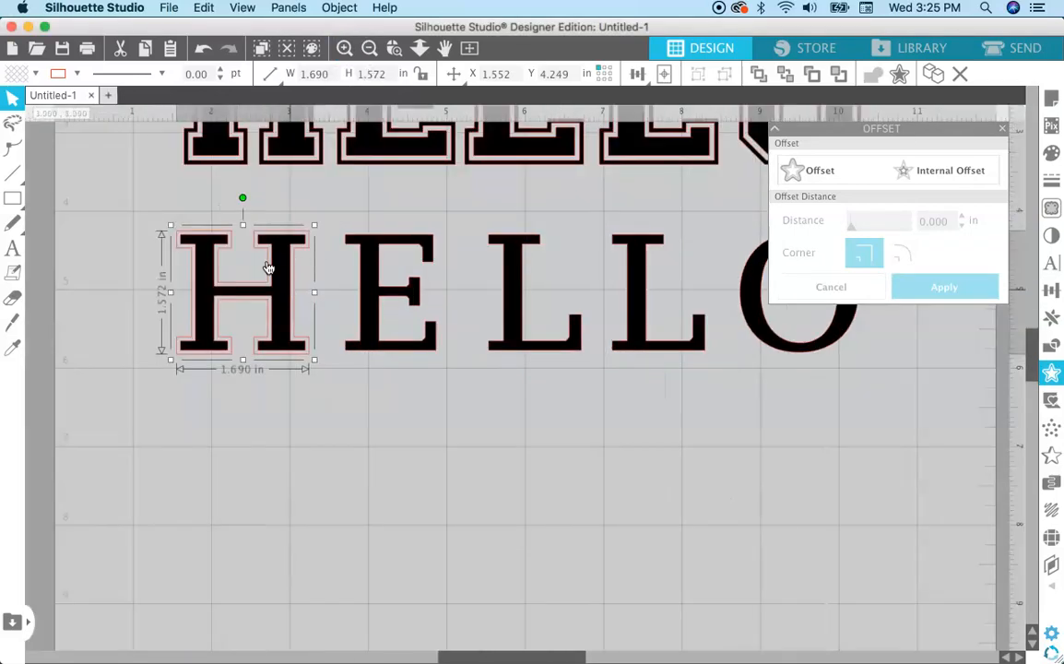
mouse_move(221, 251)
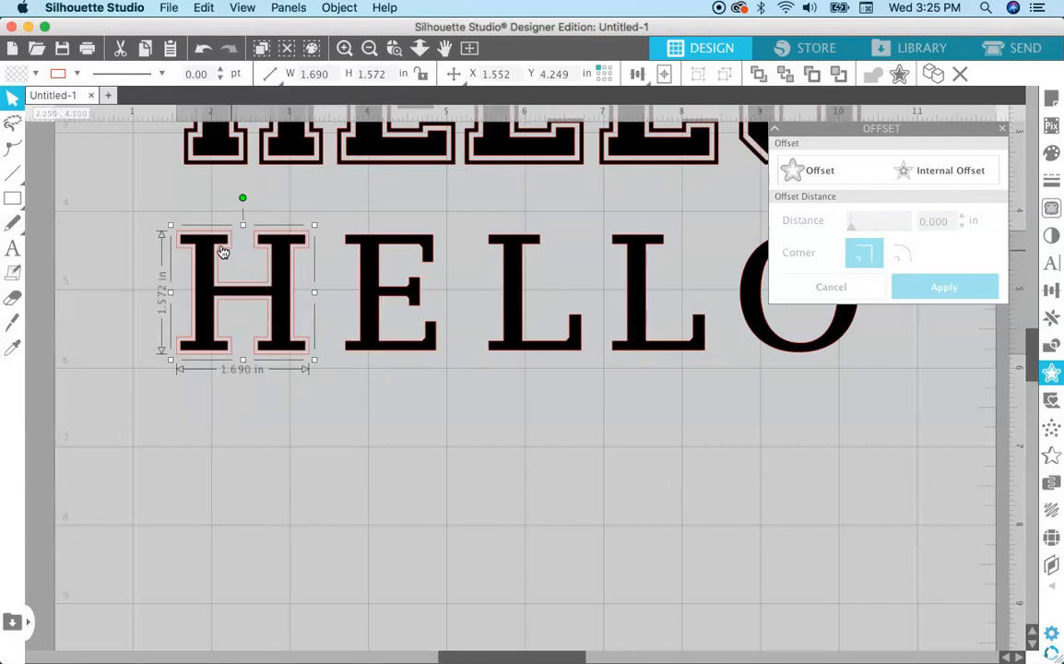
mouse_move(208, 299)
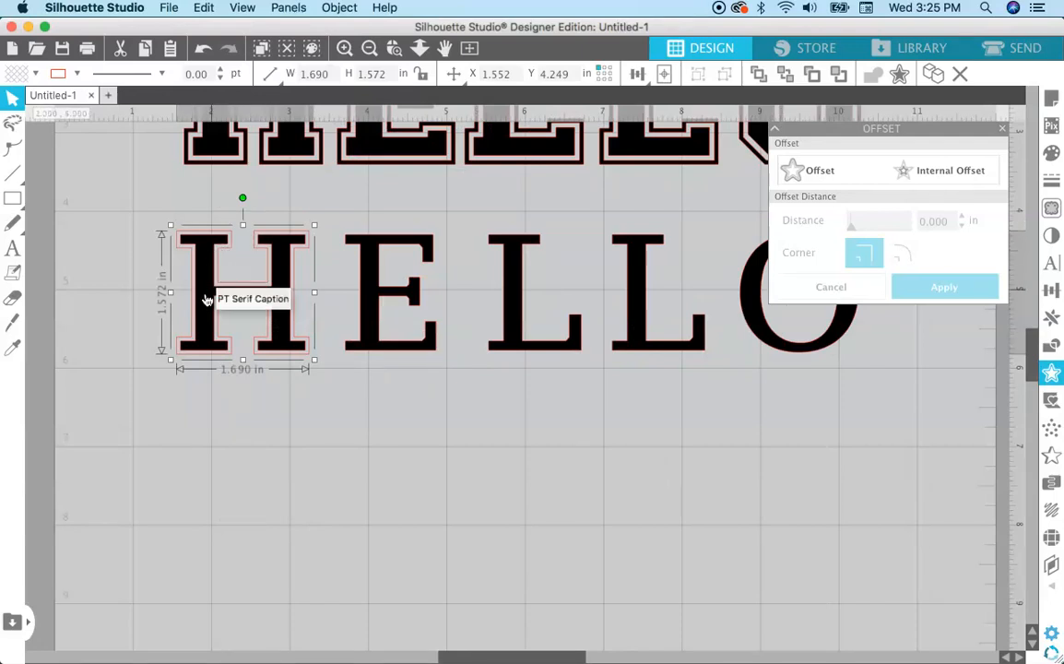
left_click(375, 408)
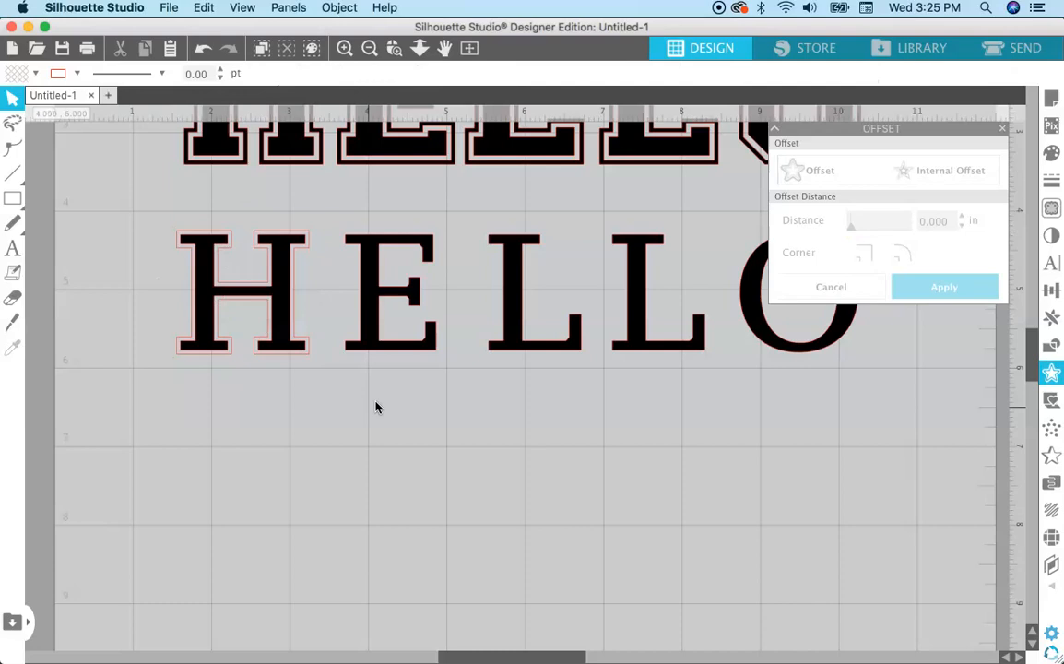
left_click(395, 290)
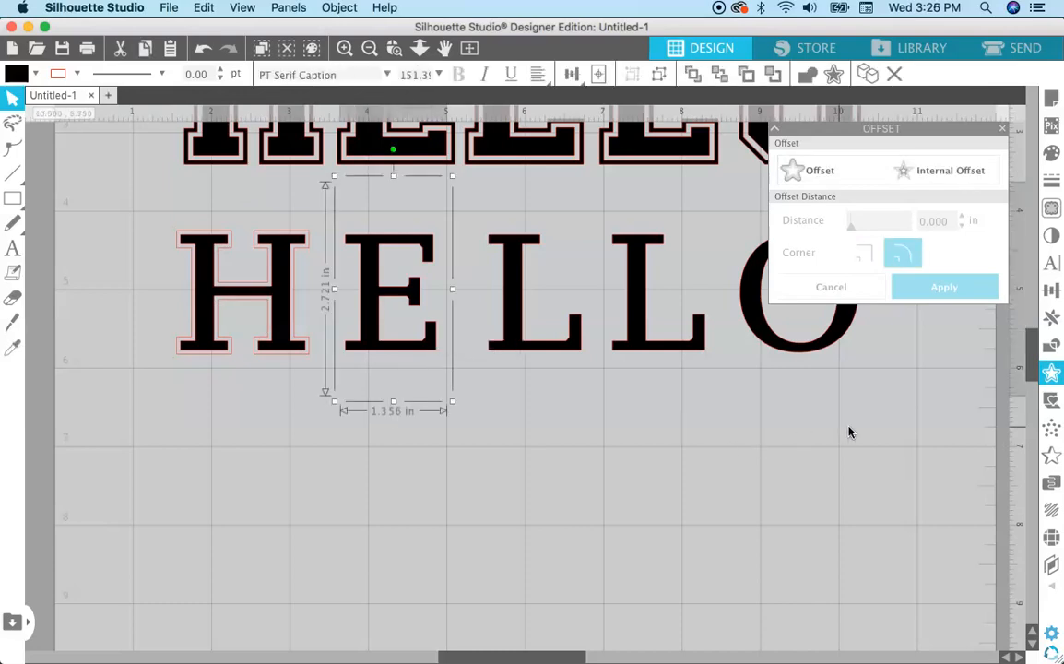
left_click(819, 169)
type("0.05")
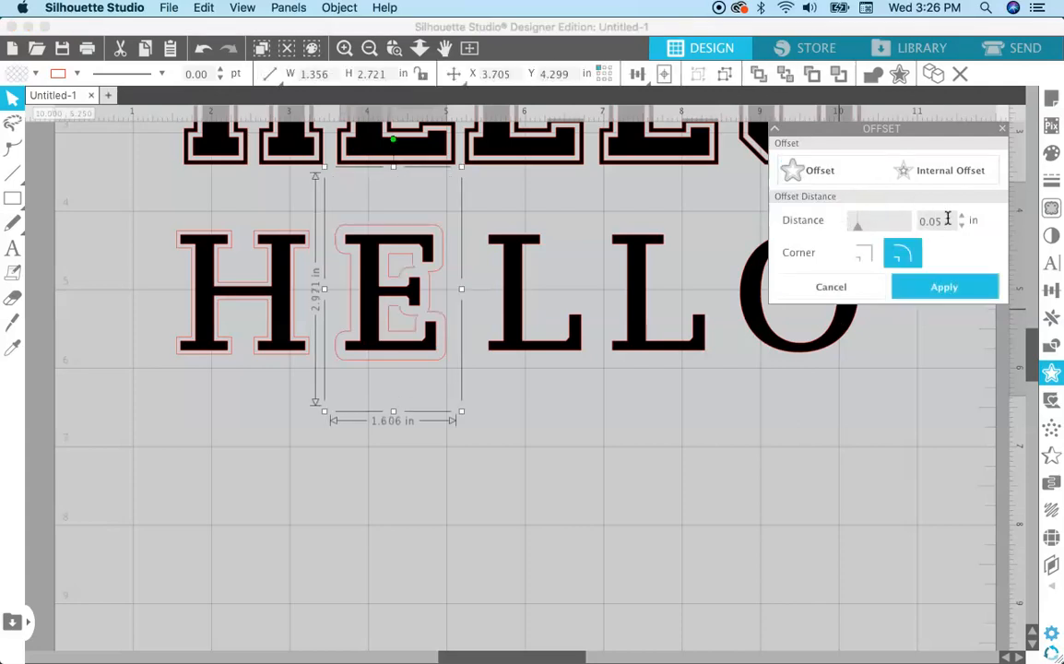
left_click(864, 252)
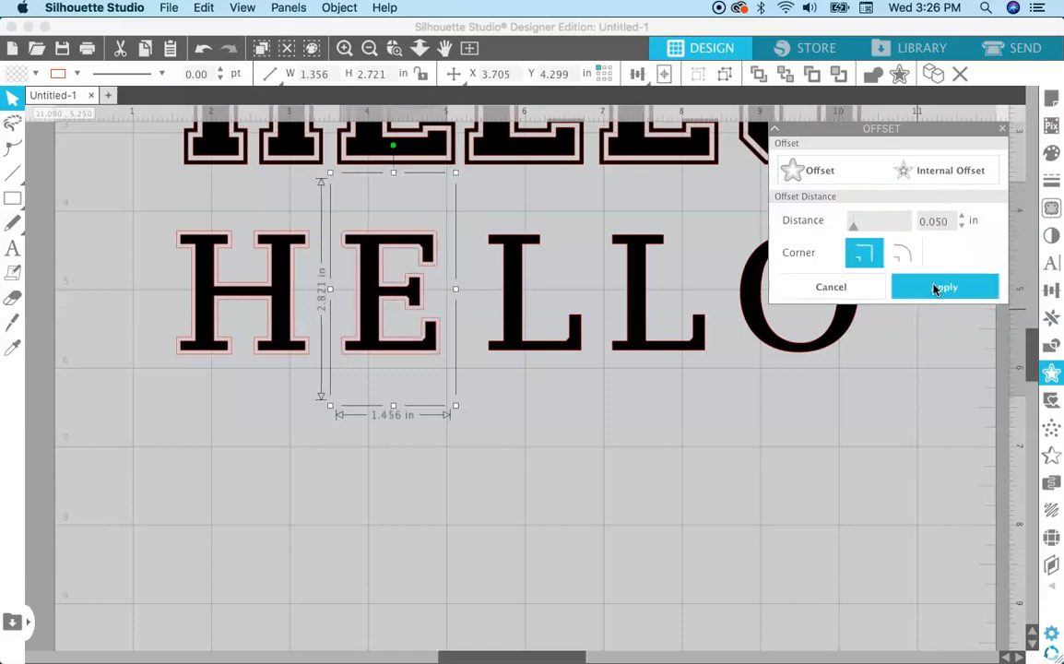
left_click(944, 287)
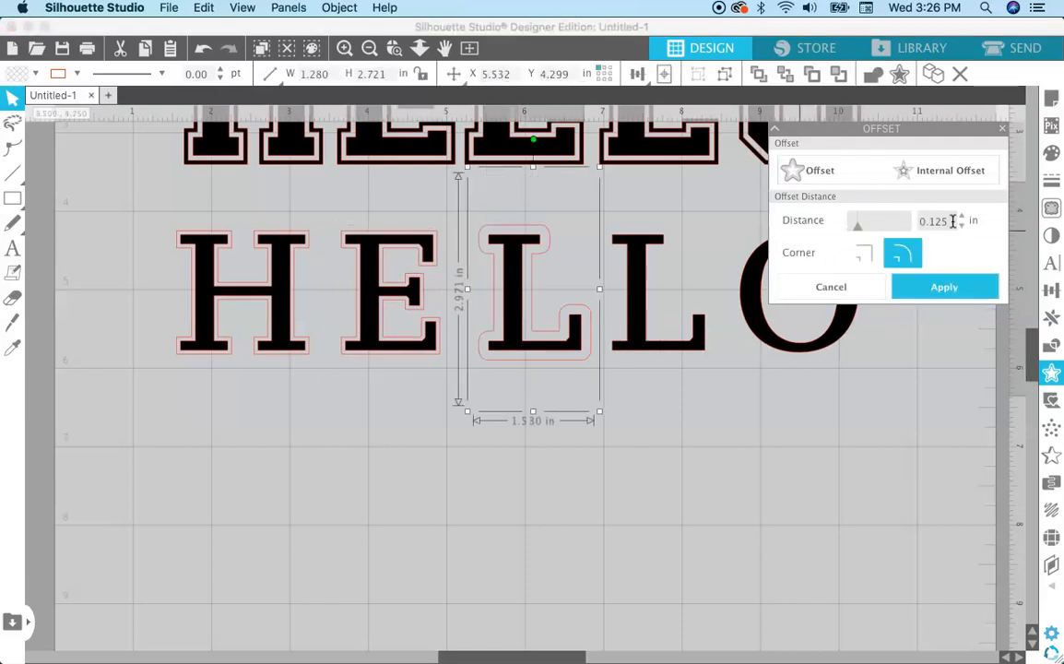
Add sharp-cornered offset outlines to the L and O, then close the offset settings.
left_click(865, 253)
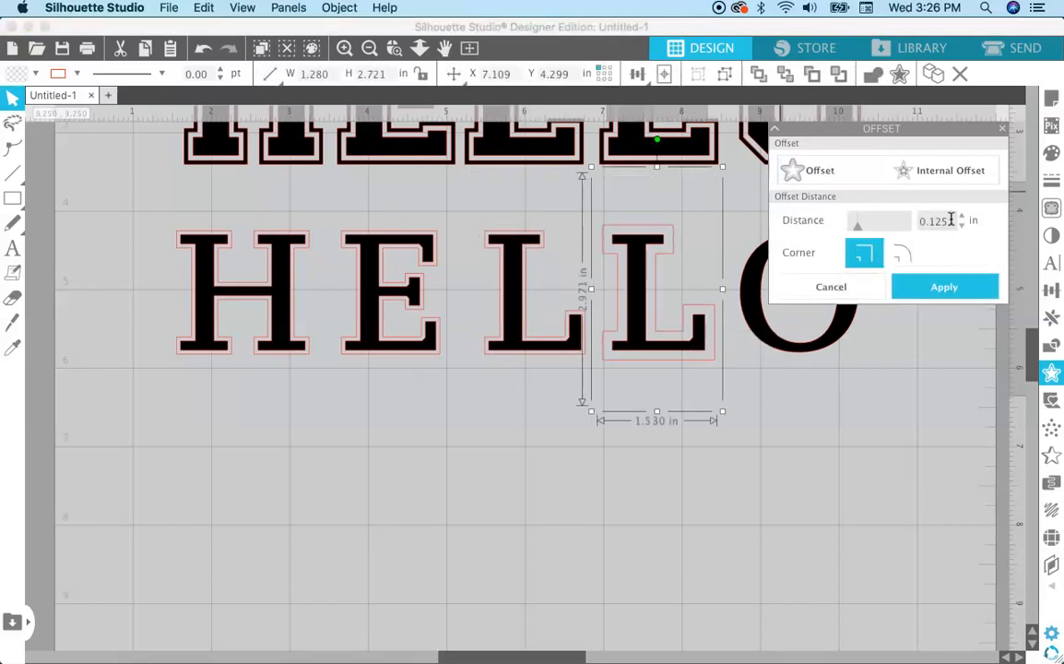
left_click(819, 170)
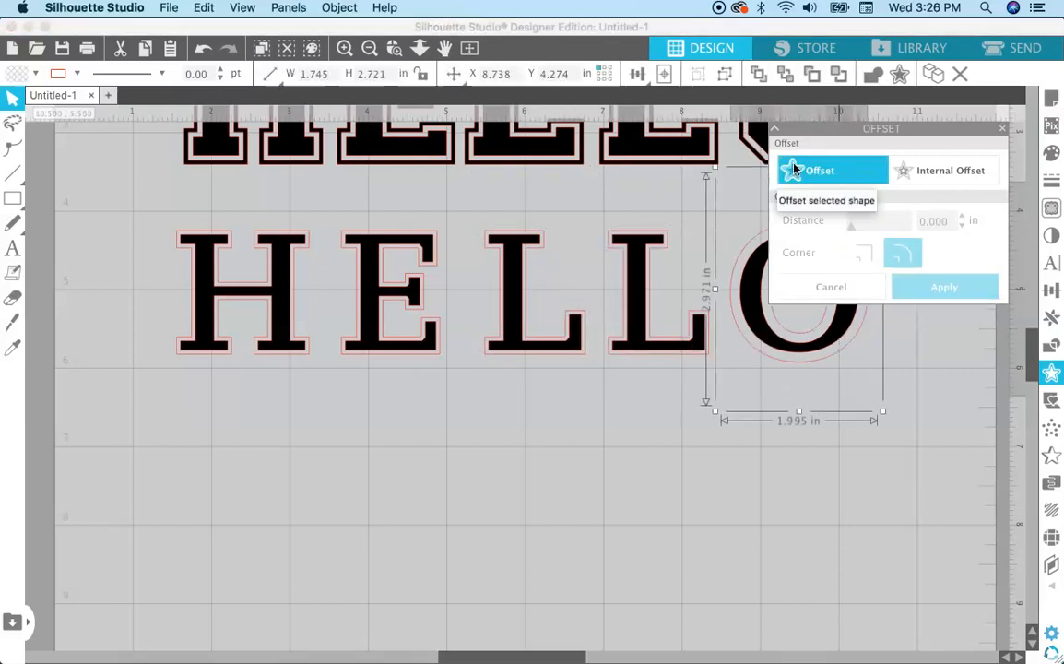
left_click(819, 170)
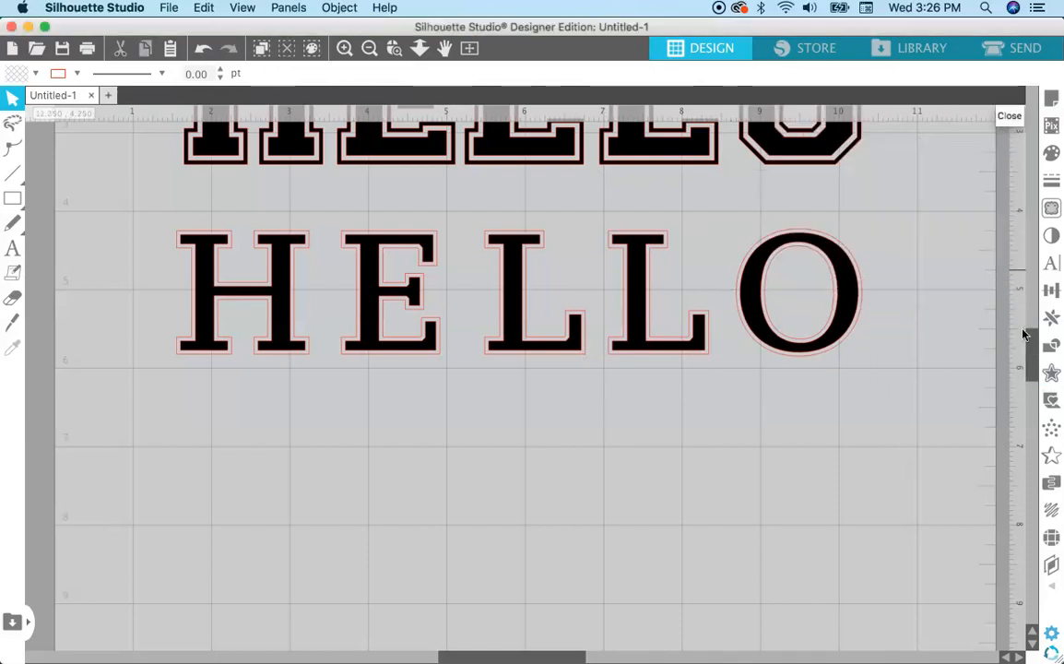
scroll("down", 3)
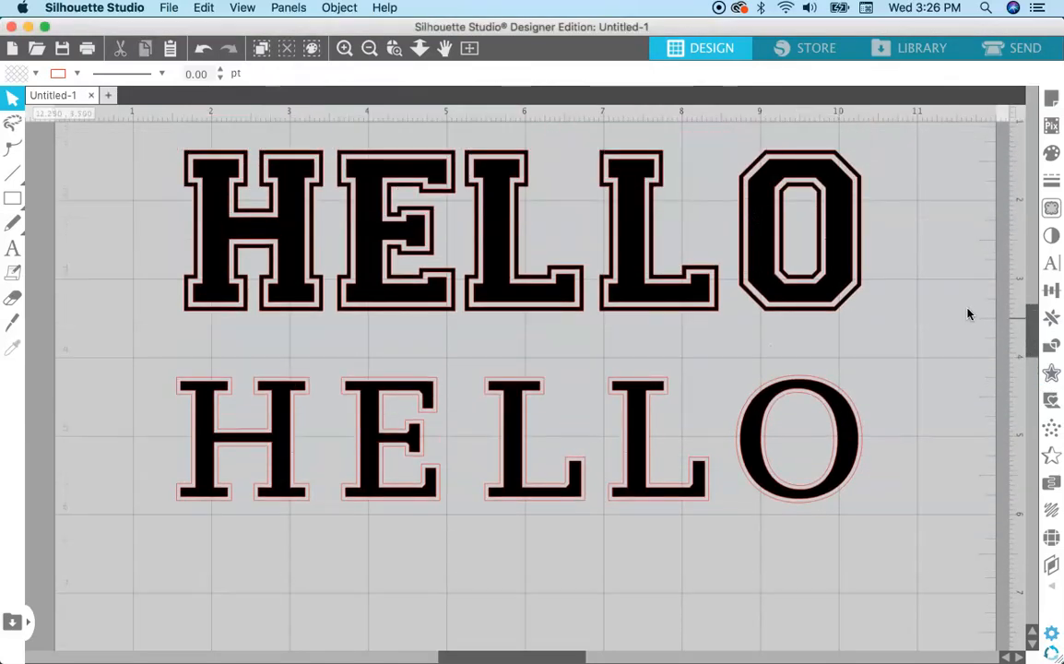
mouse_move(848, 275)
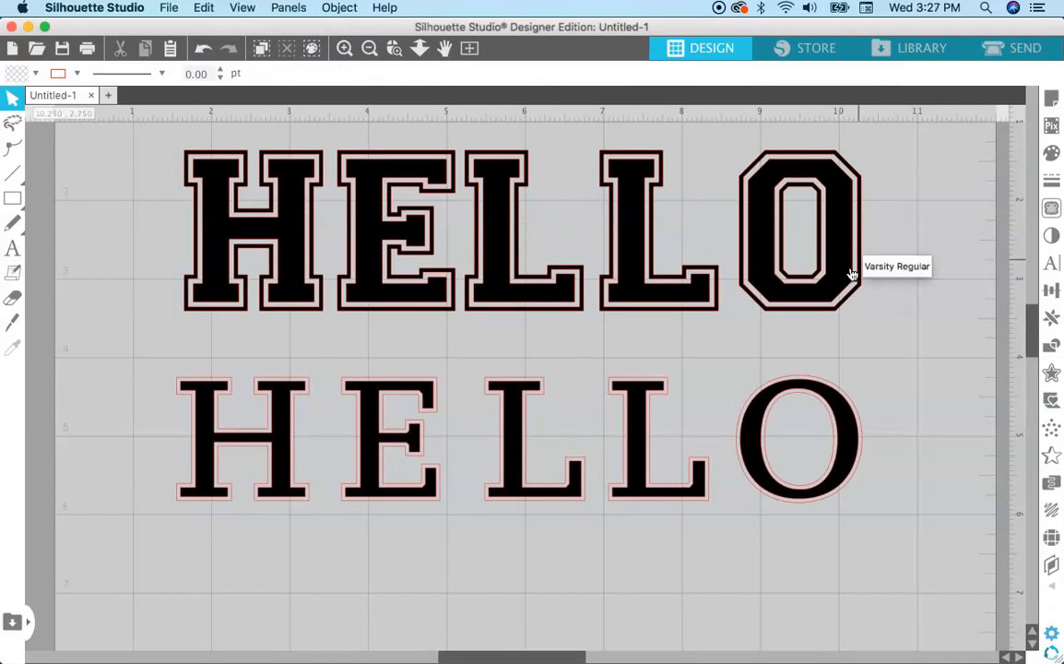
mouse_move(781, 150)
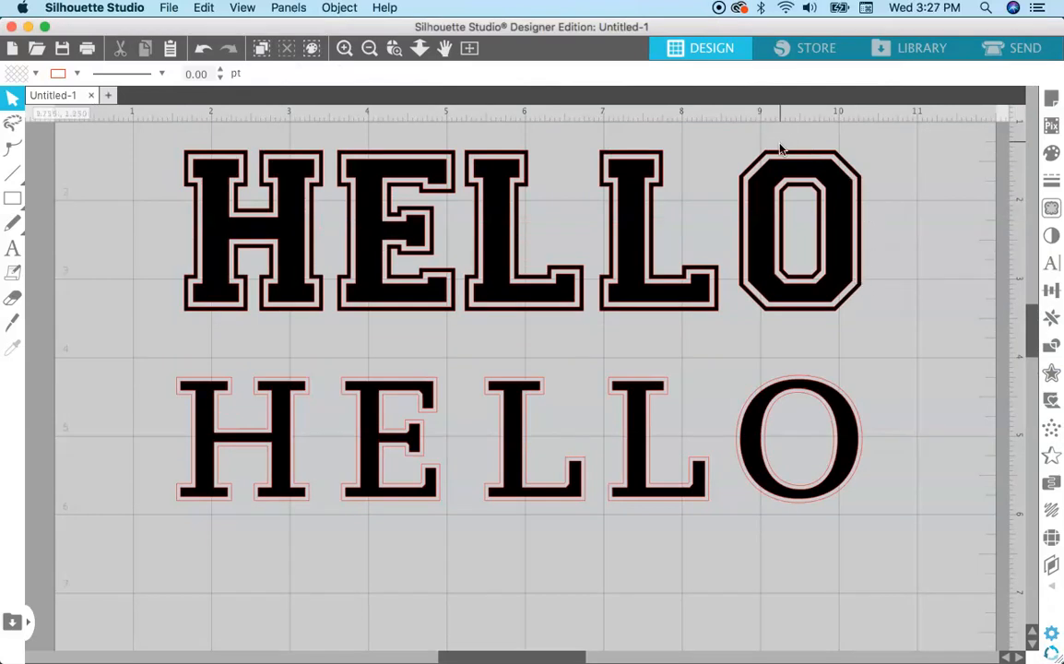
mouse_move(754, 231)
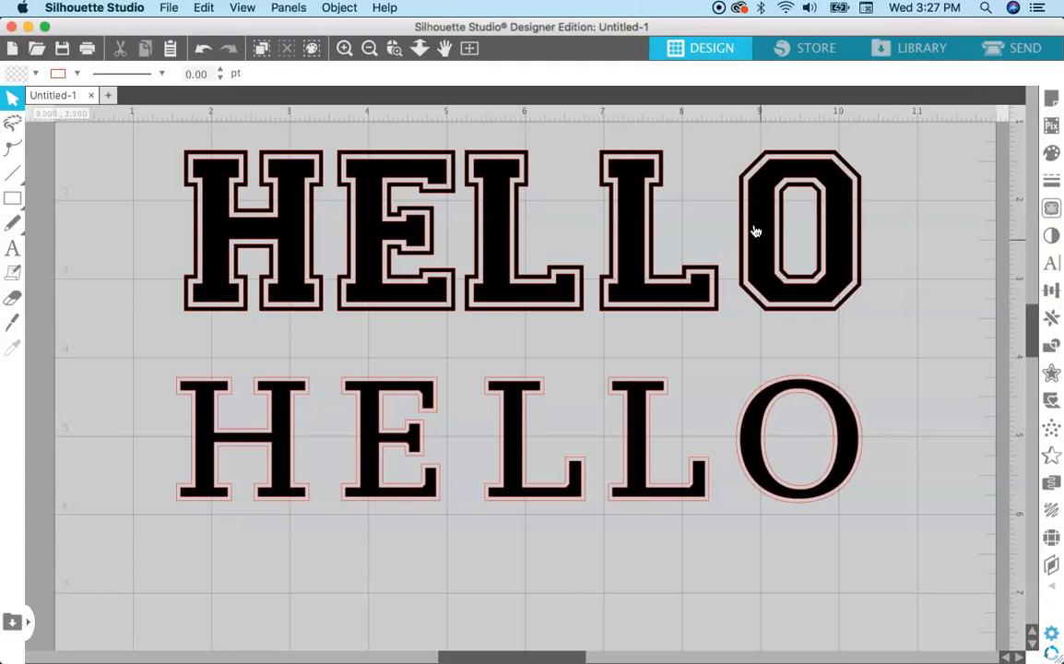
mouse_move(770, 312)
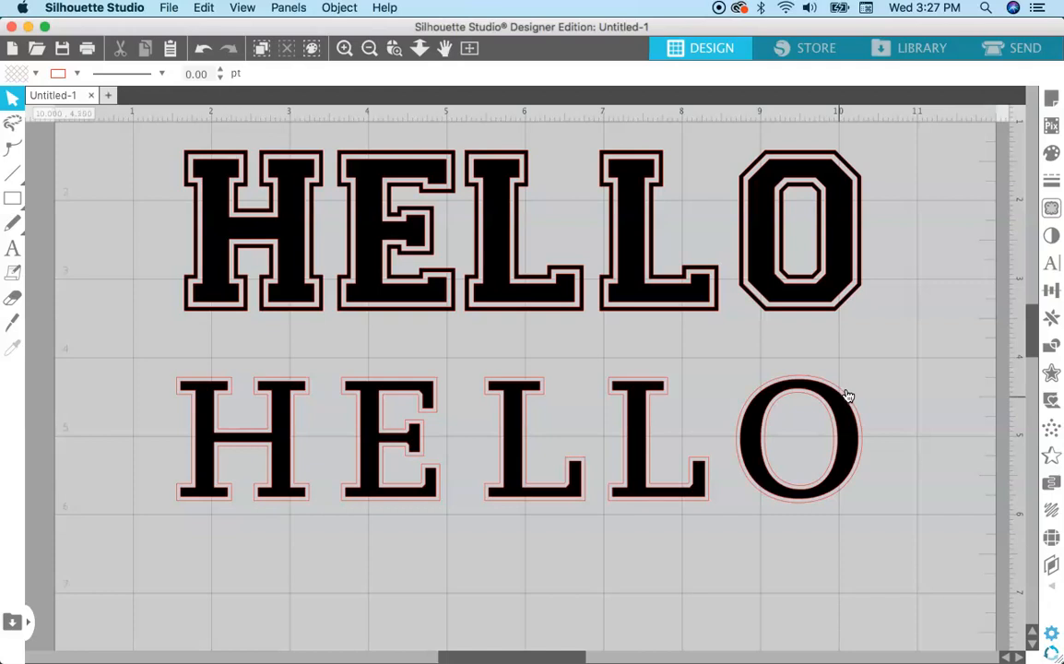
left_click(799, 438)
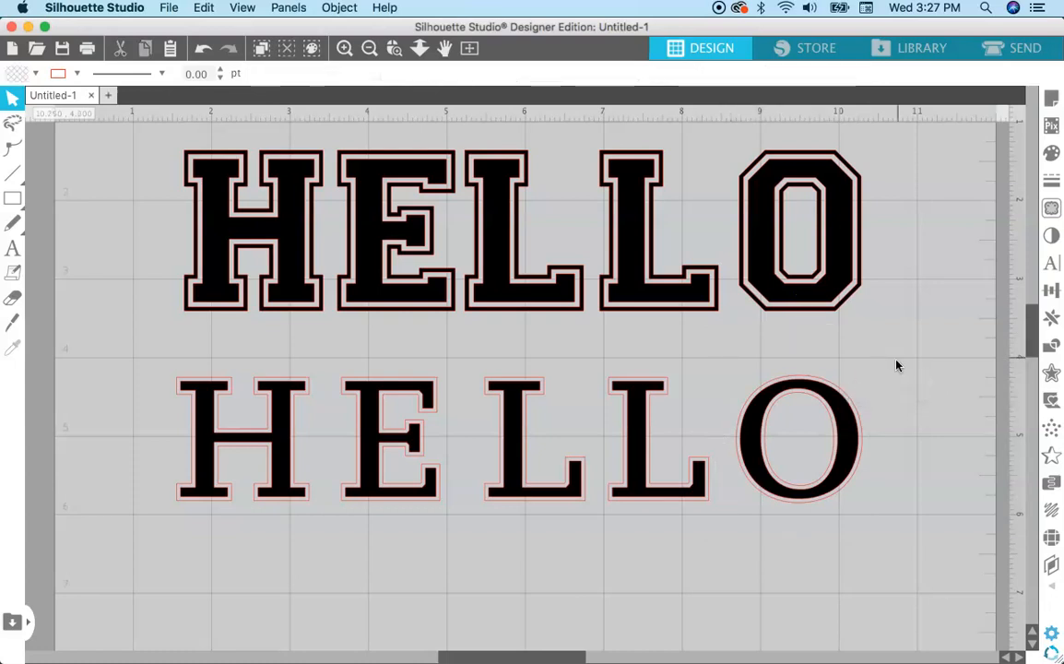
mouse_move(213, 429)
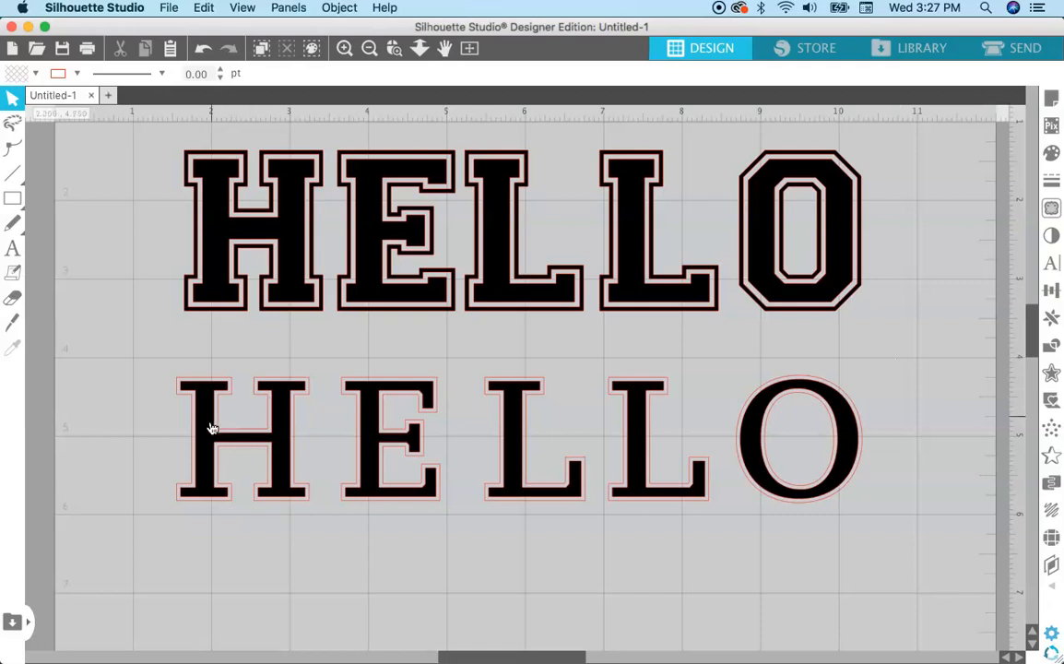
Drag the solid serif HELLO below its red offset outlines and select the O outline.
left_click(205, 438)
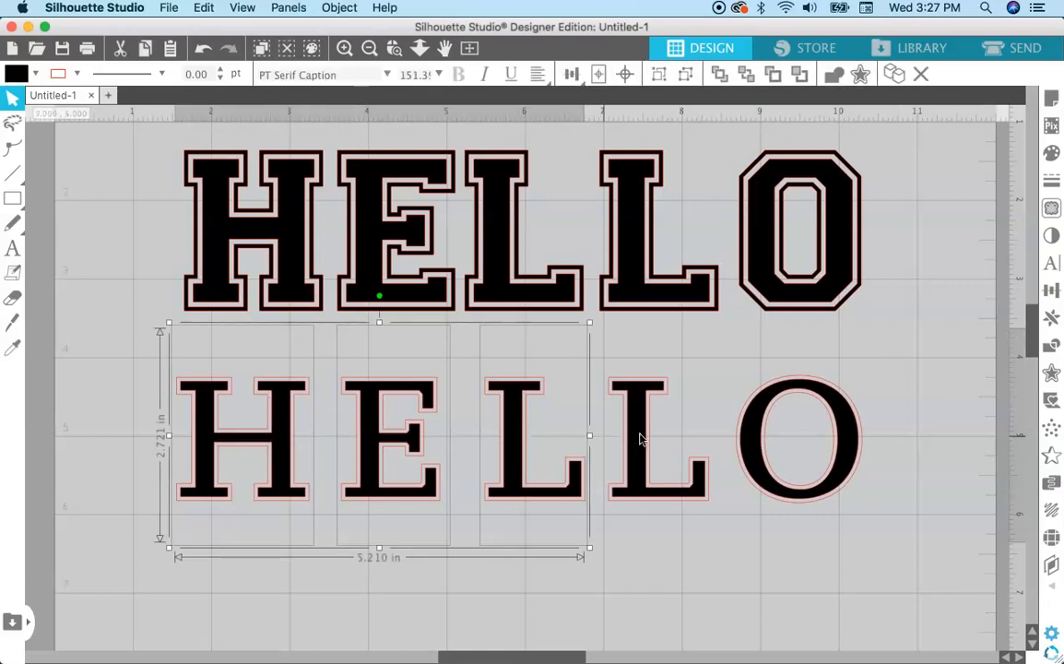
left_click_drag(590, 435, 713, 436)
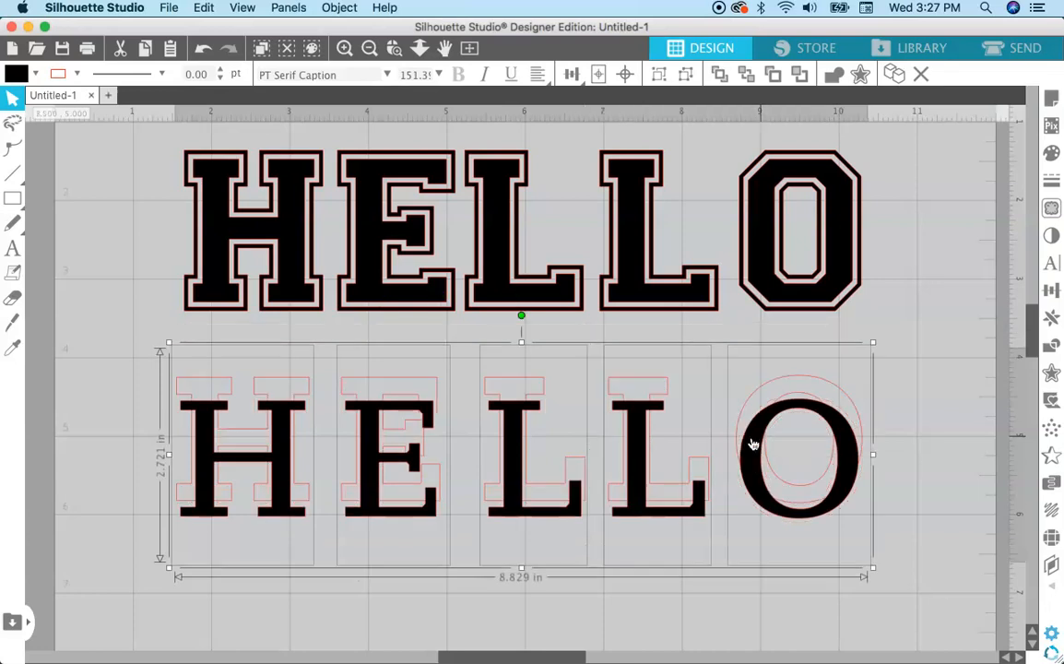
scroll("down", 3)
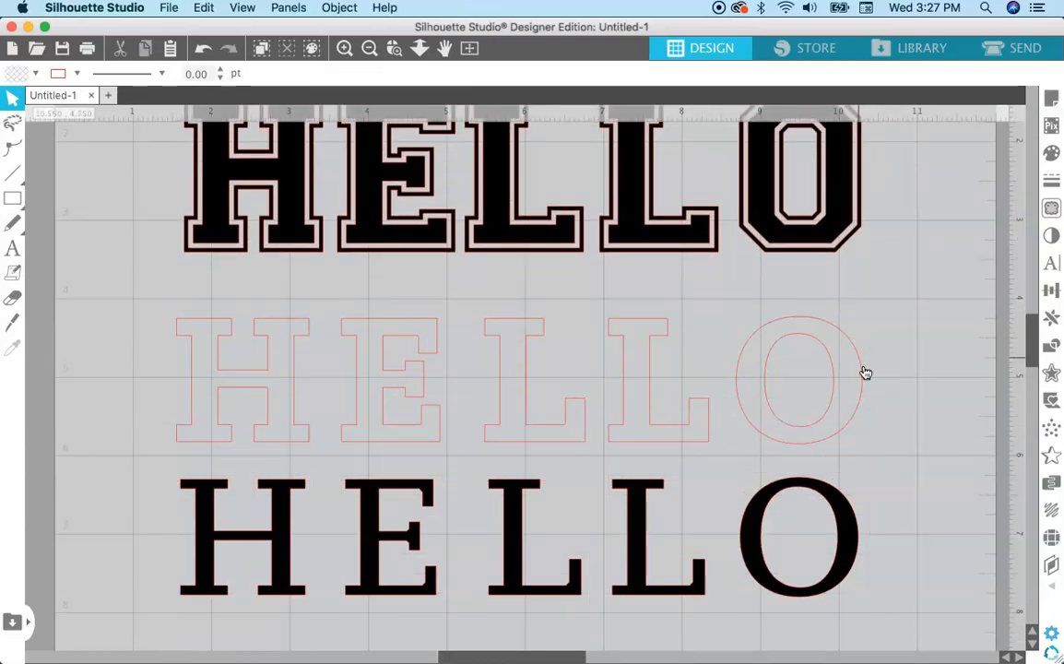
left_click(799, 378)
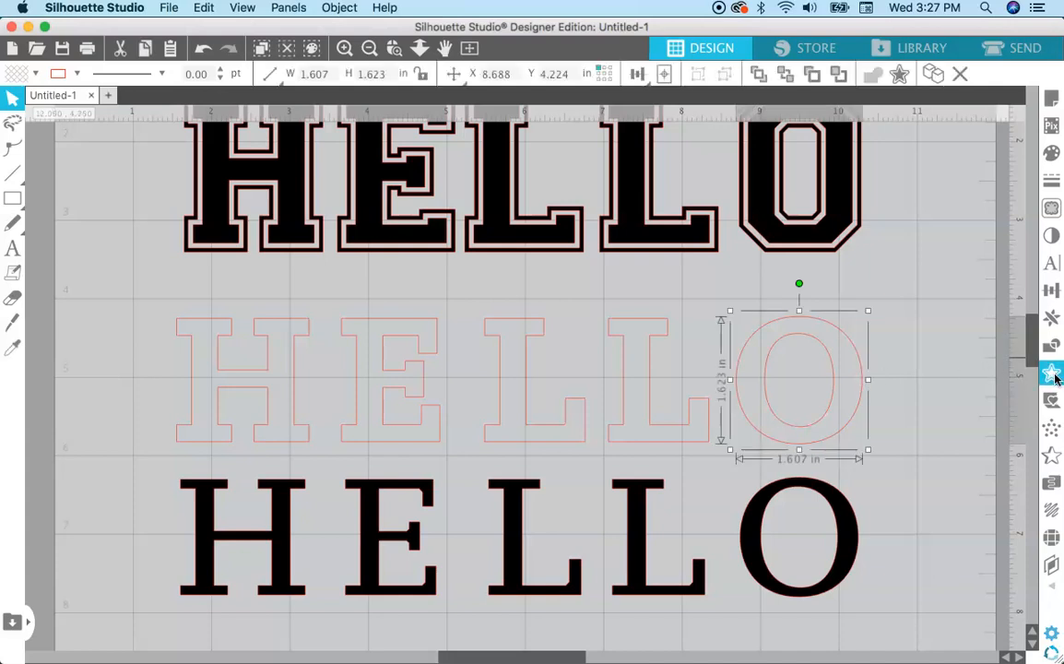
mouse_move(1051, 373)
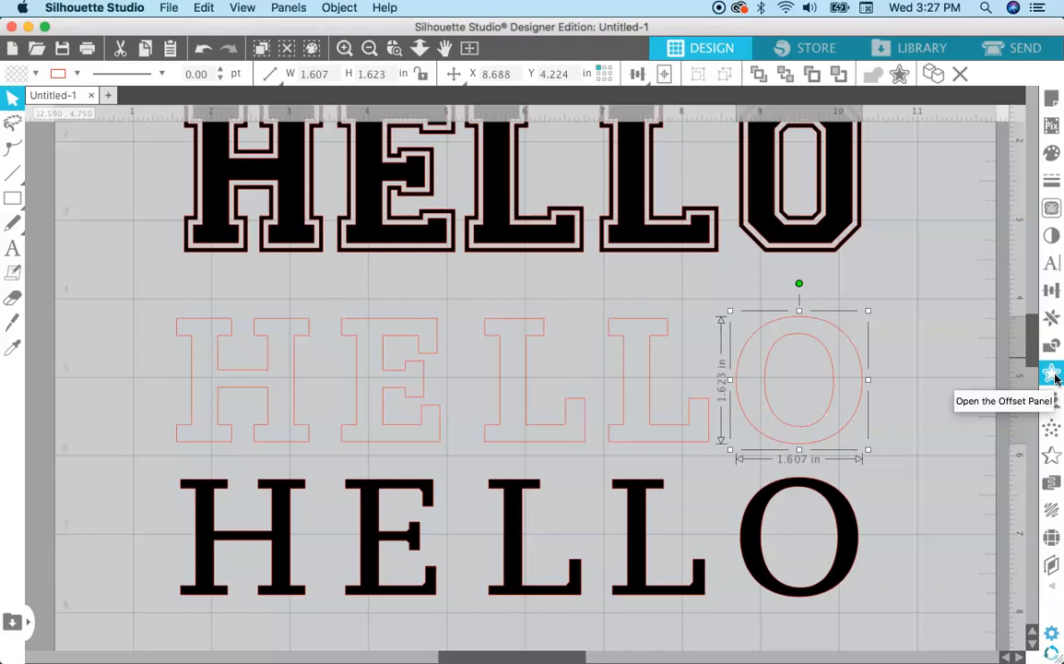
Add a second sharp-cornered offset outline around the red O and E outlines.
left_click(1051, 373)
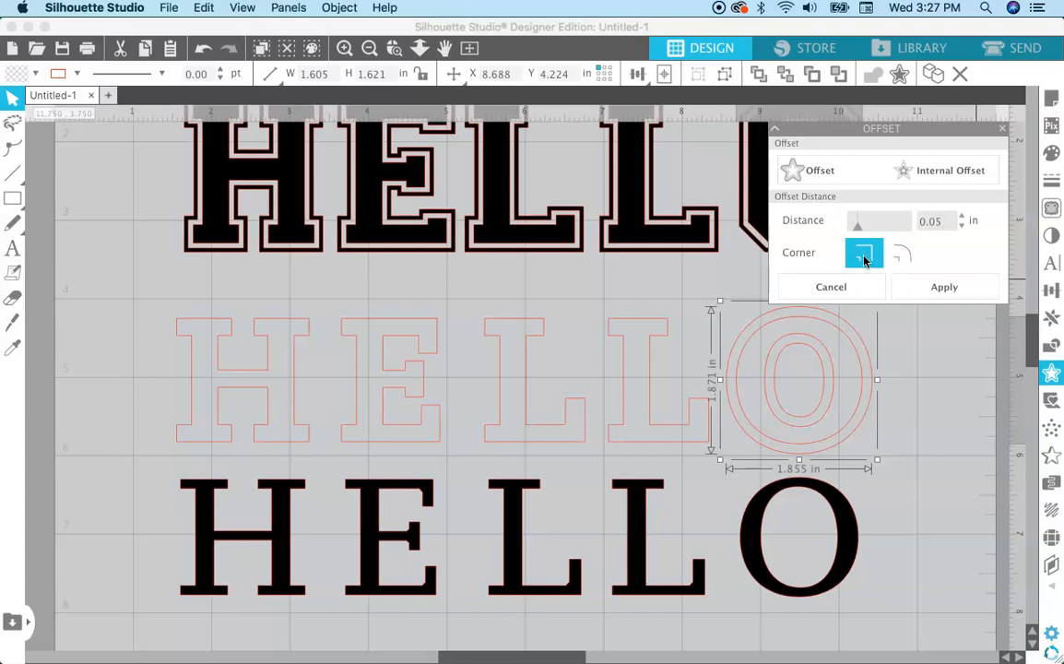
left_click(945, 287)
type("0.12")
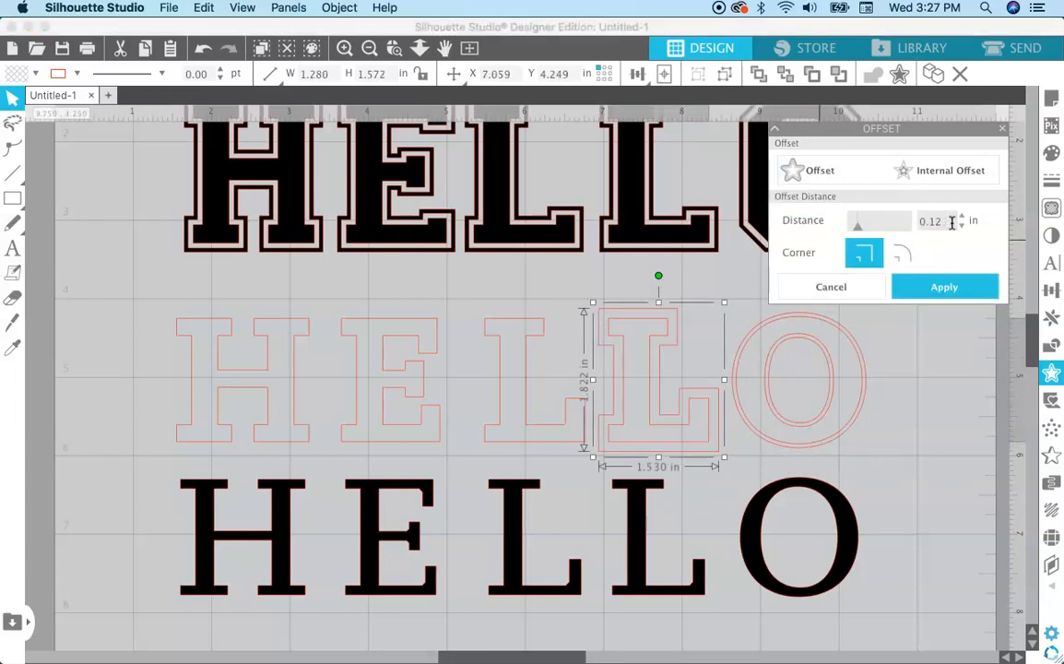
left_click_drag(659, 378, 535, 378)
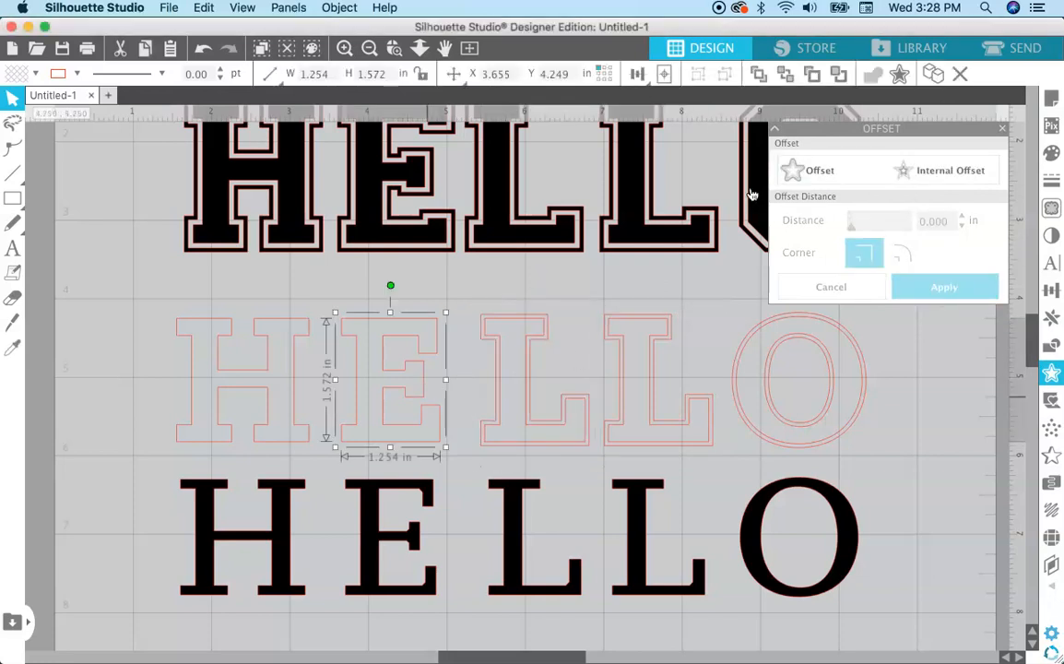
left_click(945, 287)
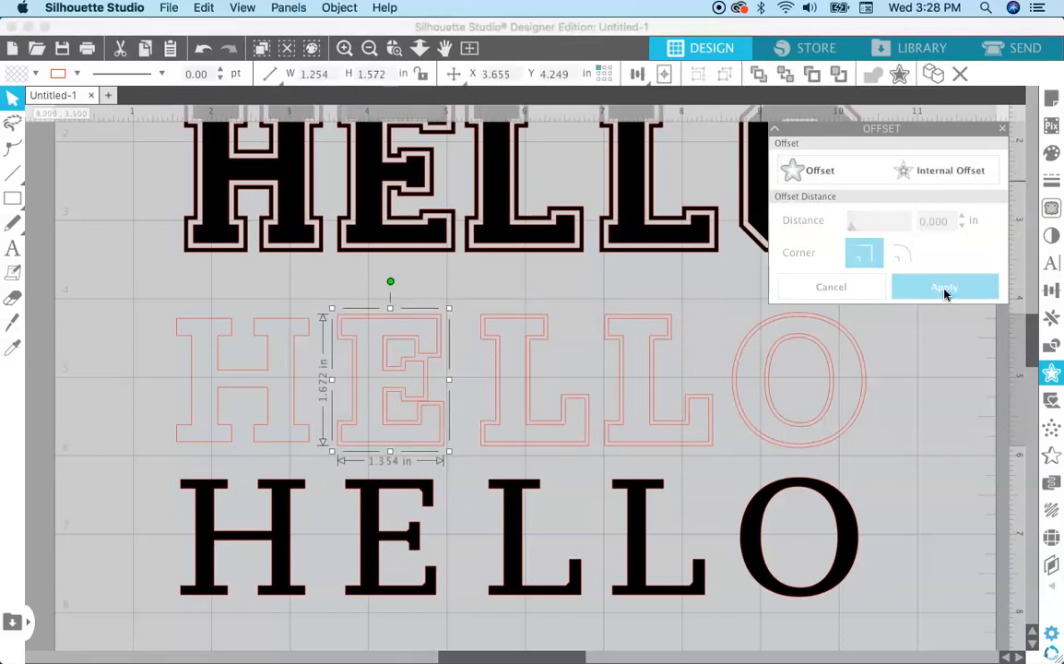
left_click(945, 287)
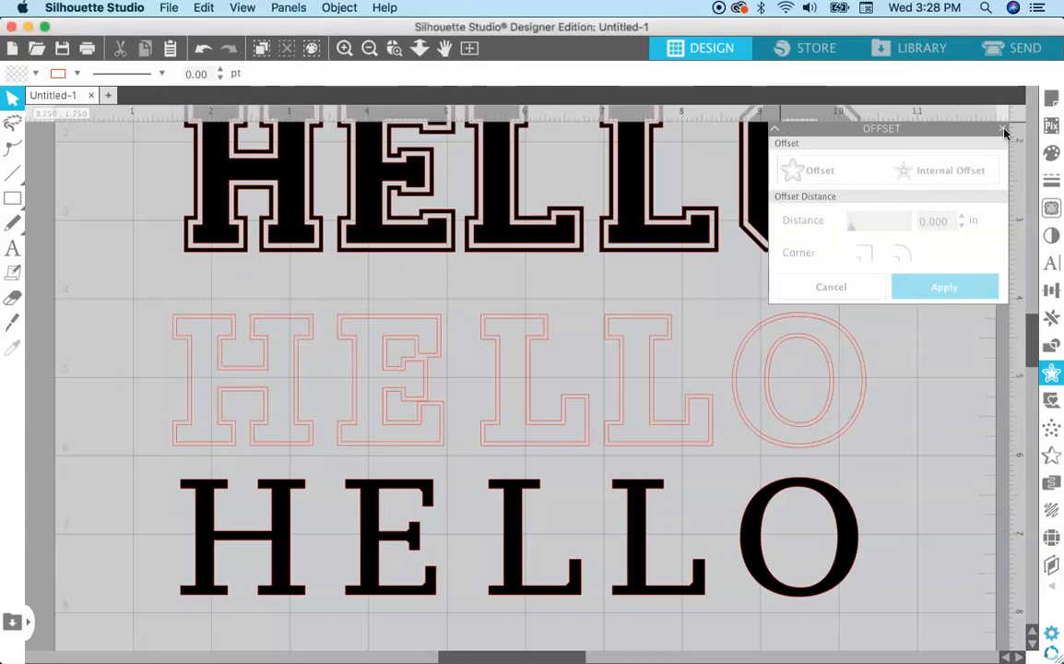
Close offset settings, try a black fill on the O outline, remove it, and deselect.
left_click(1003, 129)
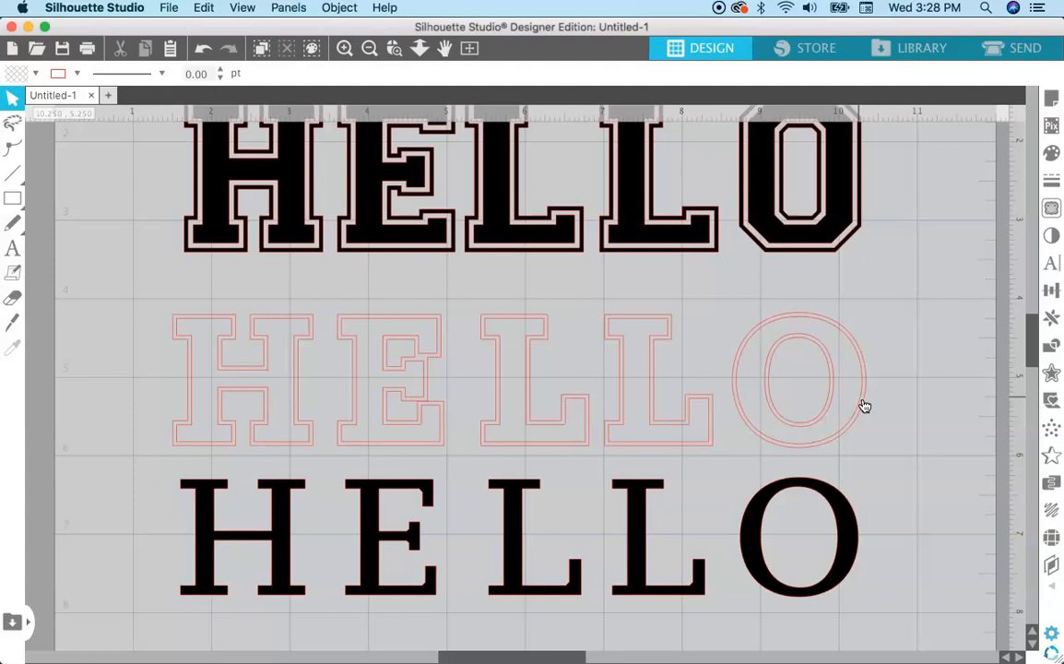
left_click(799, 378)
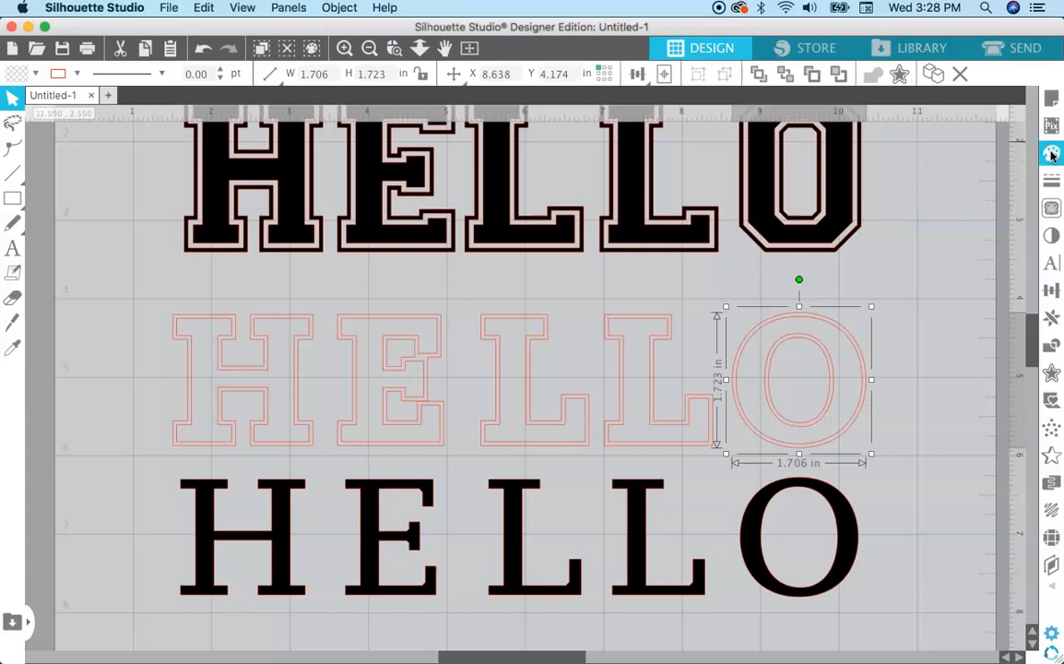
left_click(1051, 153)
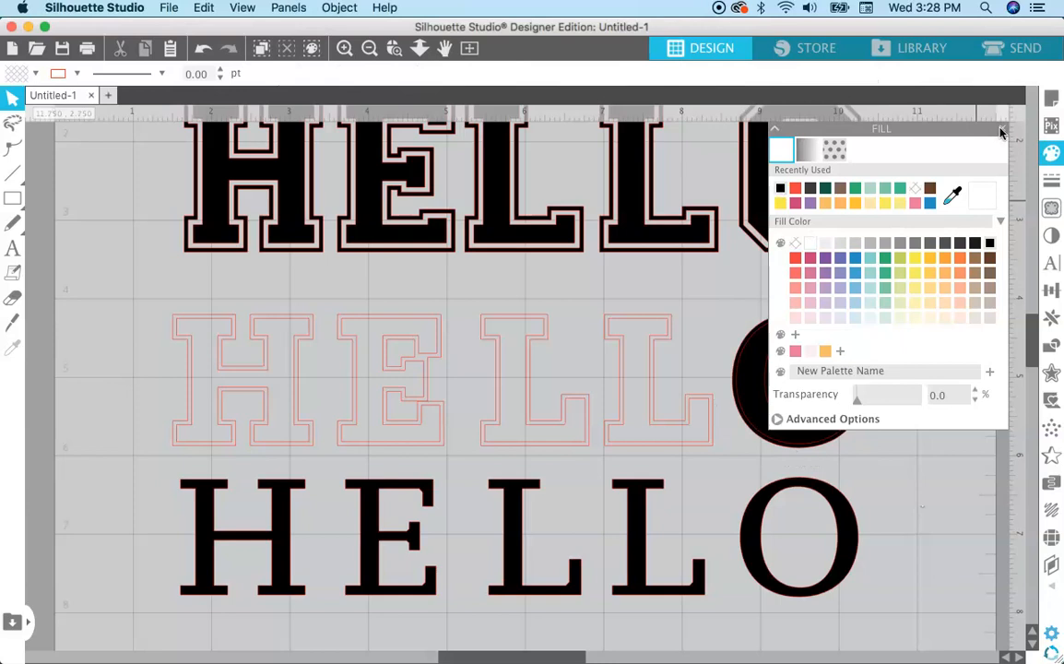
left_click(1002, 129)
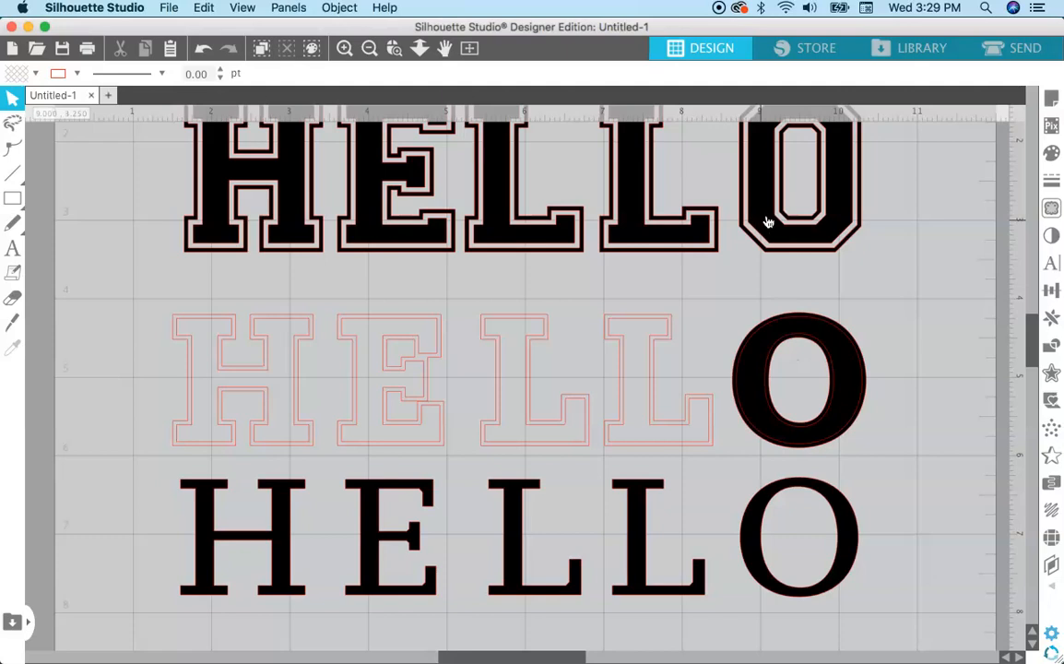
left_click(798, 378)
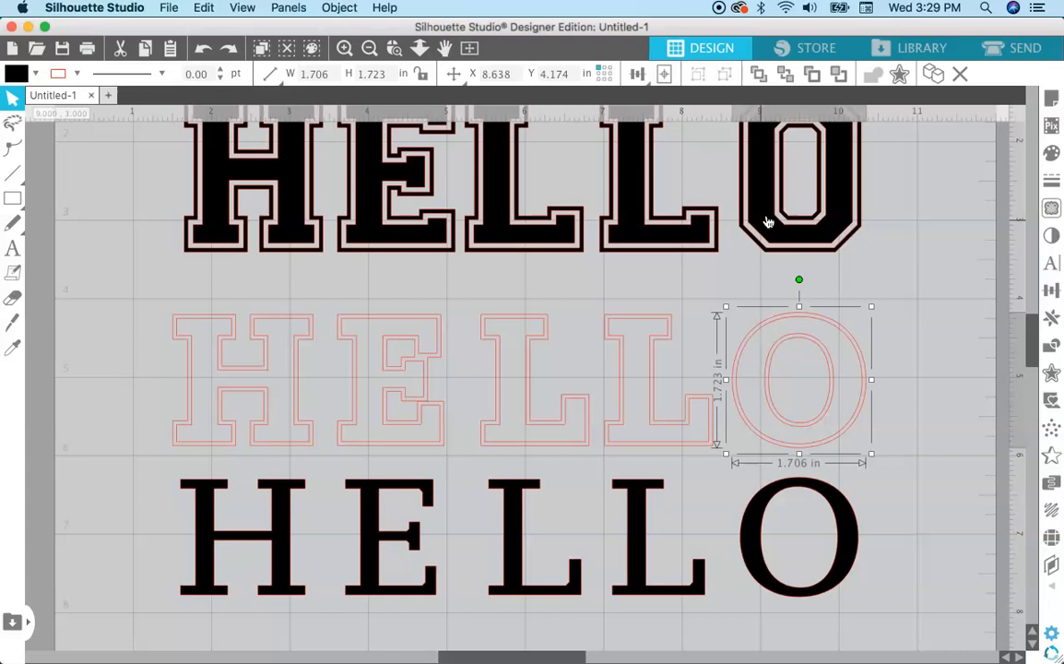
left_click(833, 385)
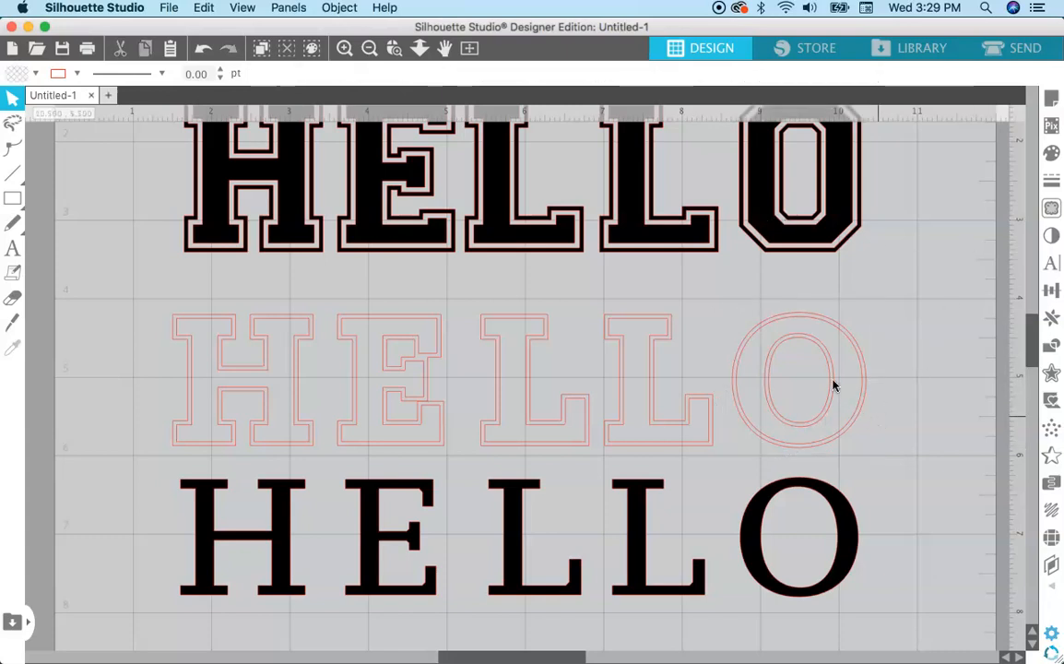
Subtract the O's inner offset outline from its outer outline in the Modify panel.
left_click(798, 380)
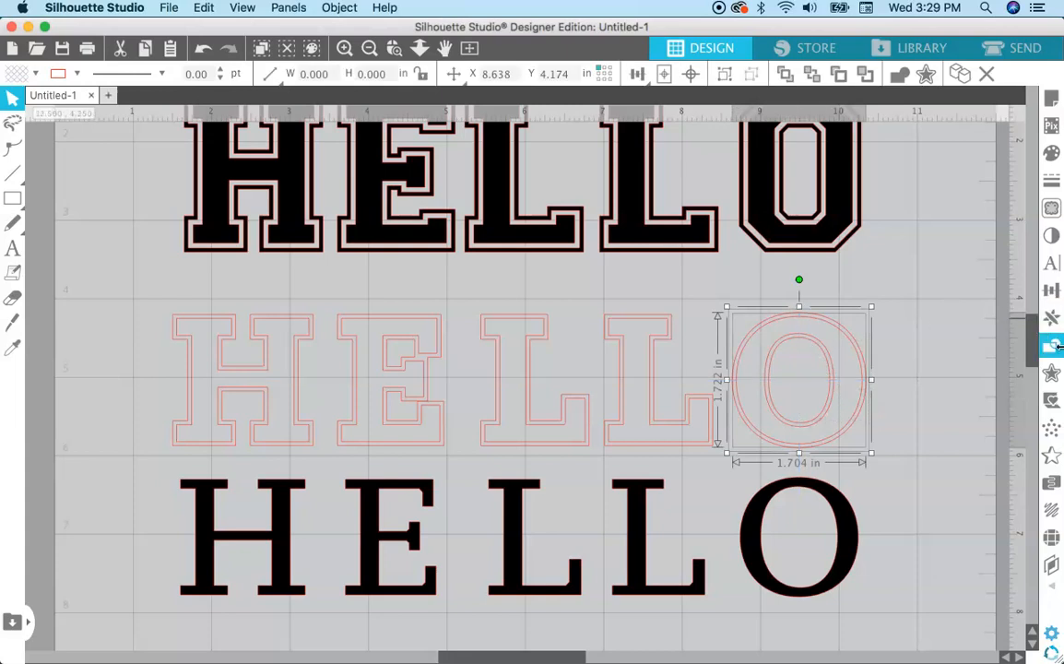
mouse_move(1052, 346)
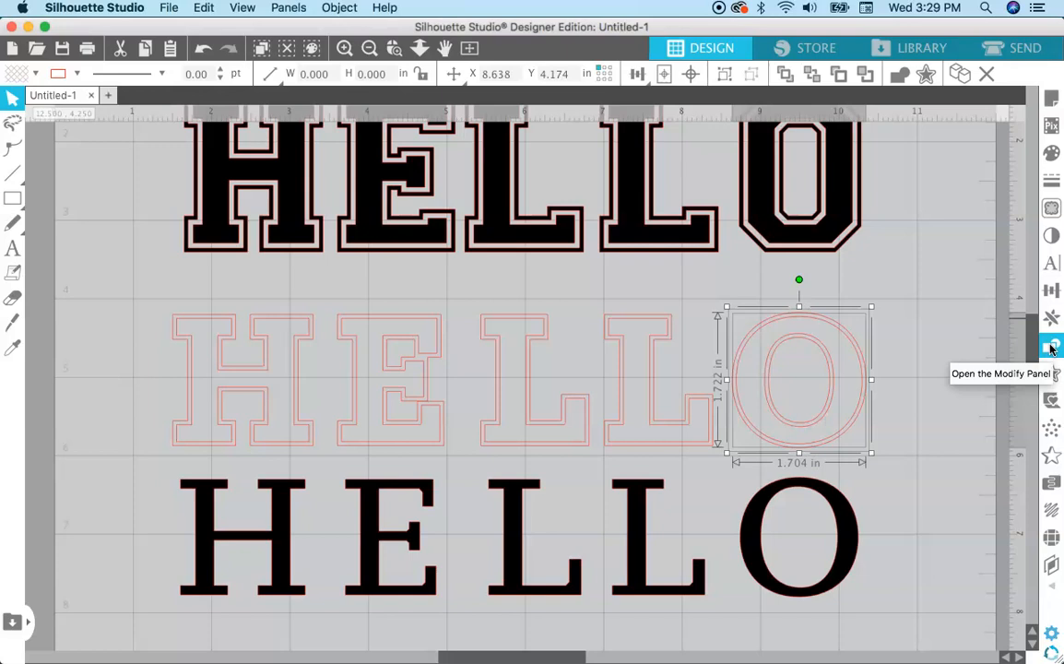
left_click(1052, 346)
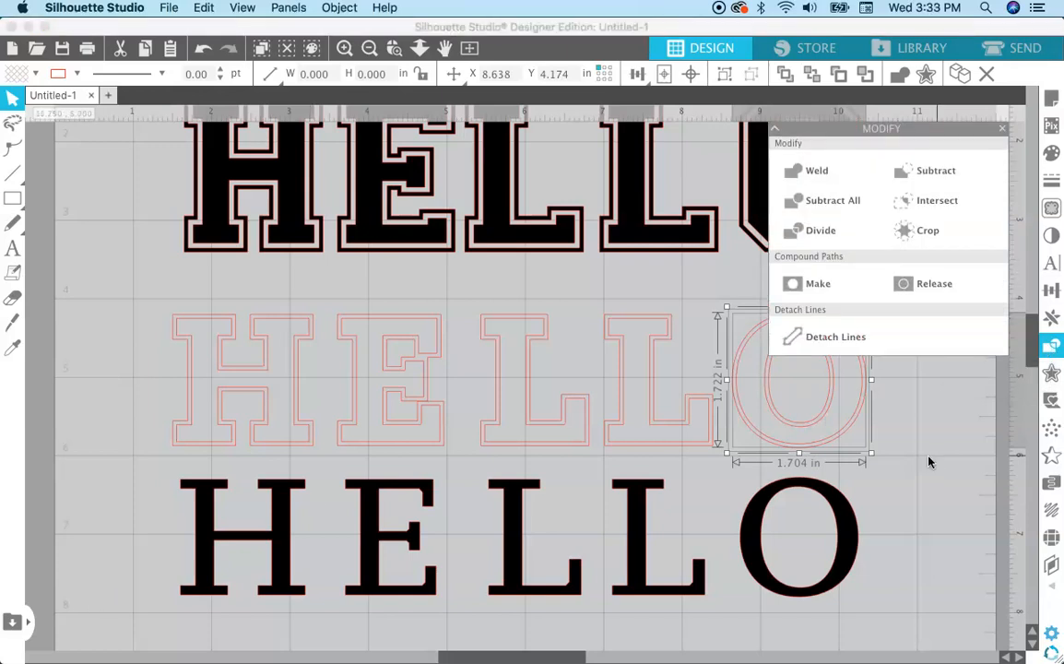
mouse_move(936, 170)
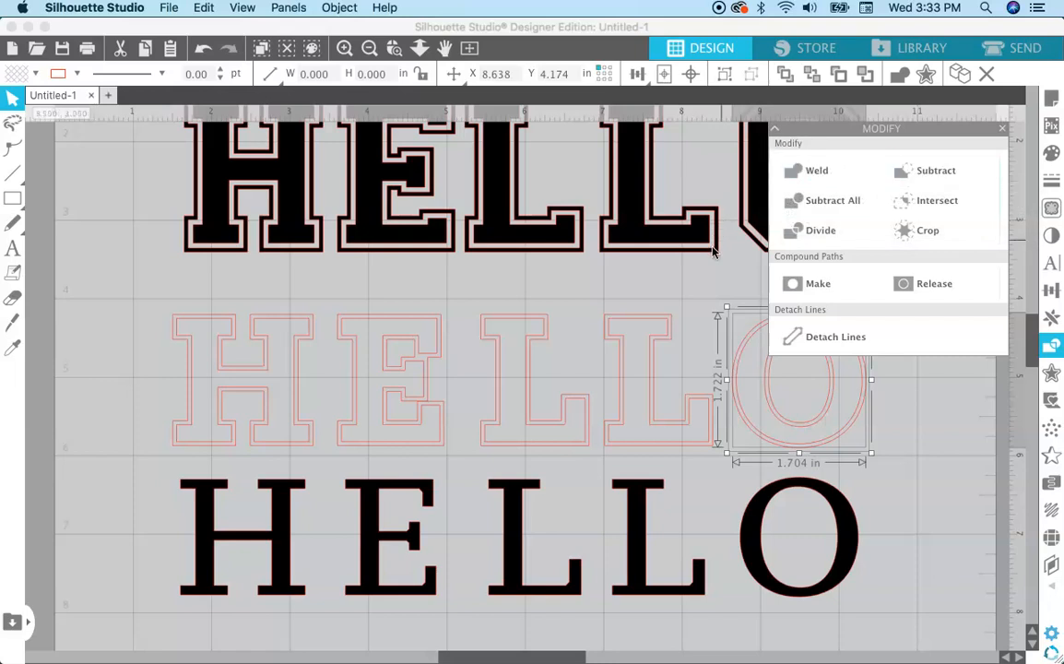
mouse_move(746, 403)
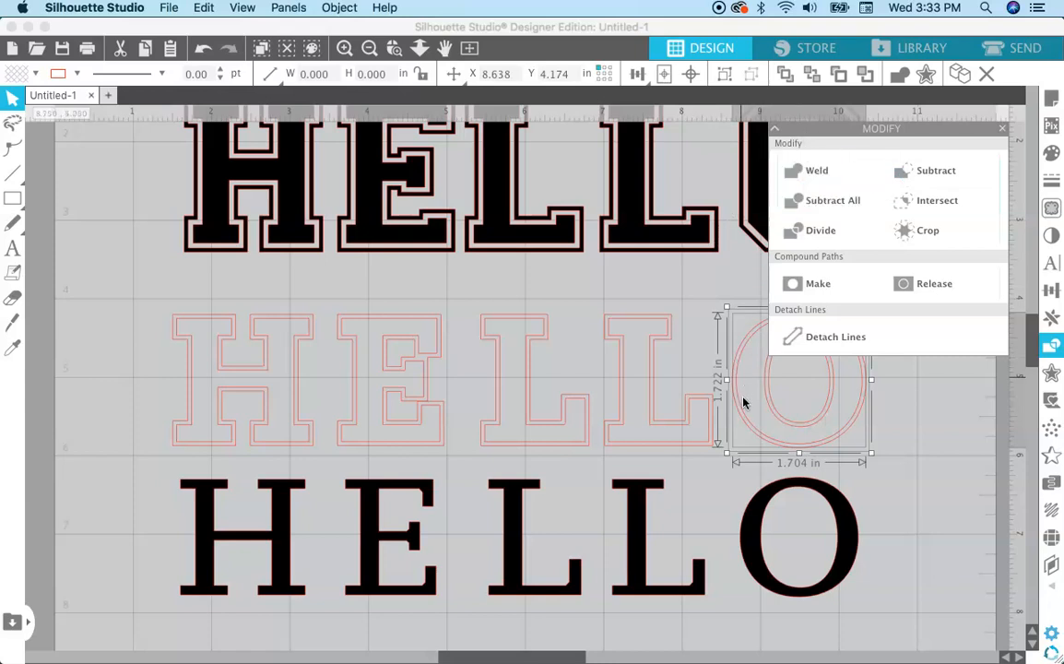
mouse_move(779, 432)
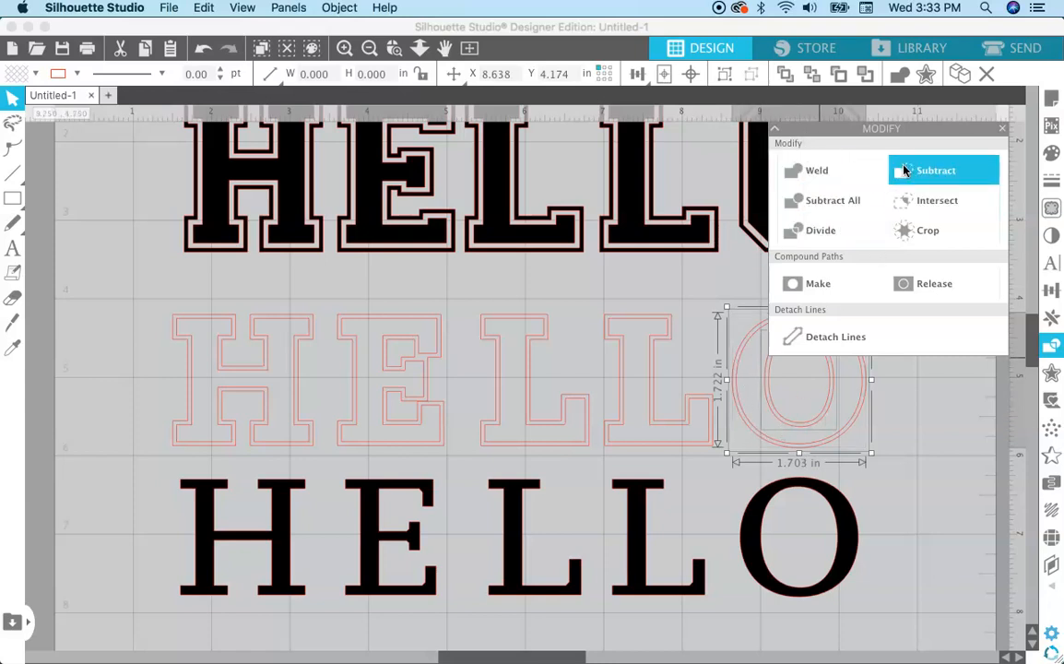
mouse_move(1004, 135)
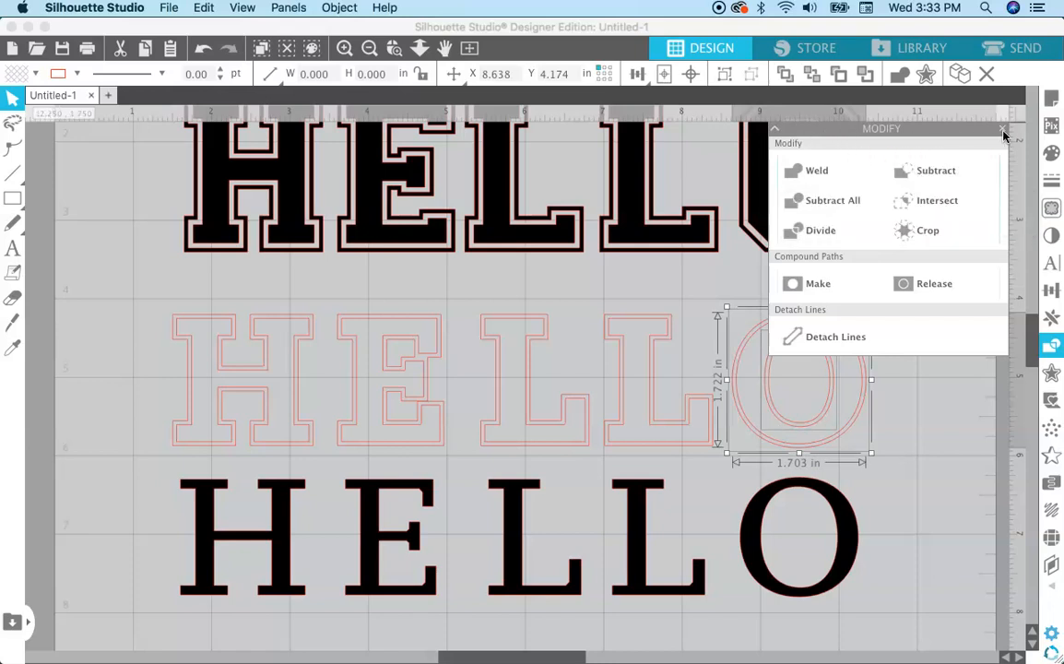
left_click(1004, 130)
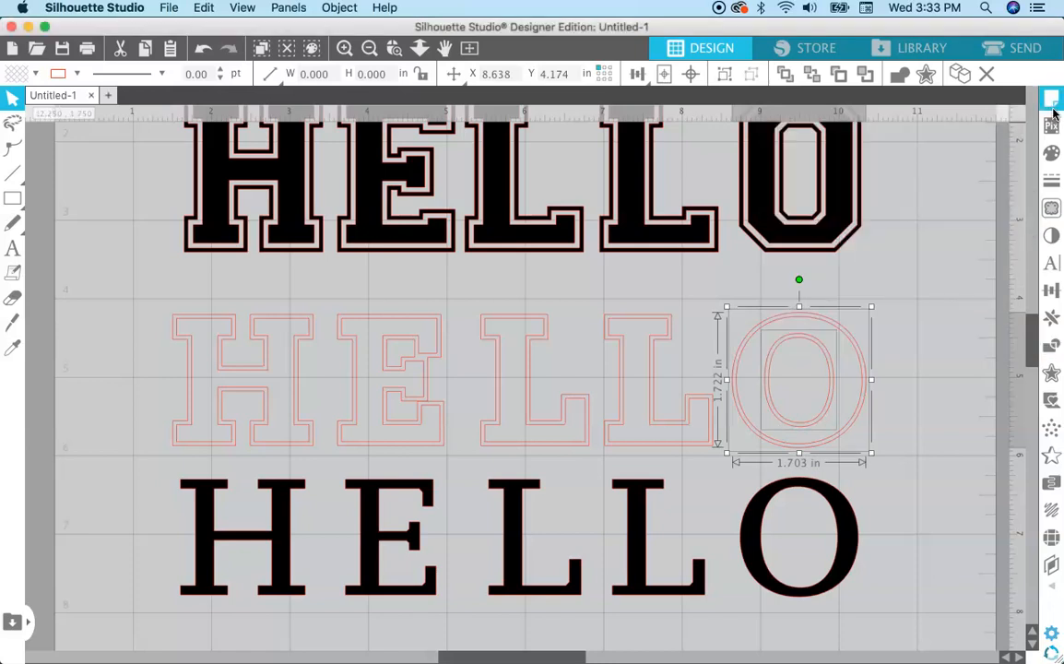
Fill the O's combined ring black and deselect to view it.
left_click(1051, 153)
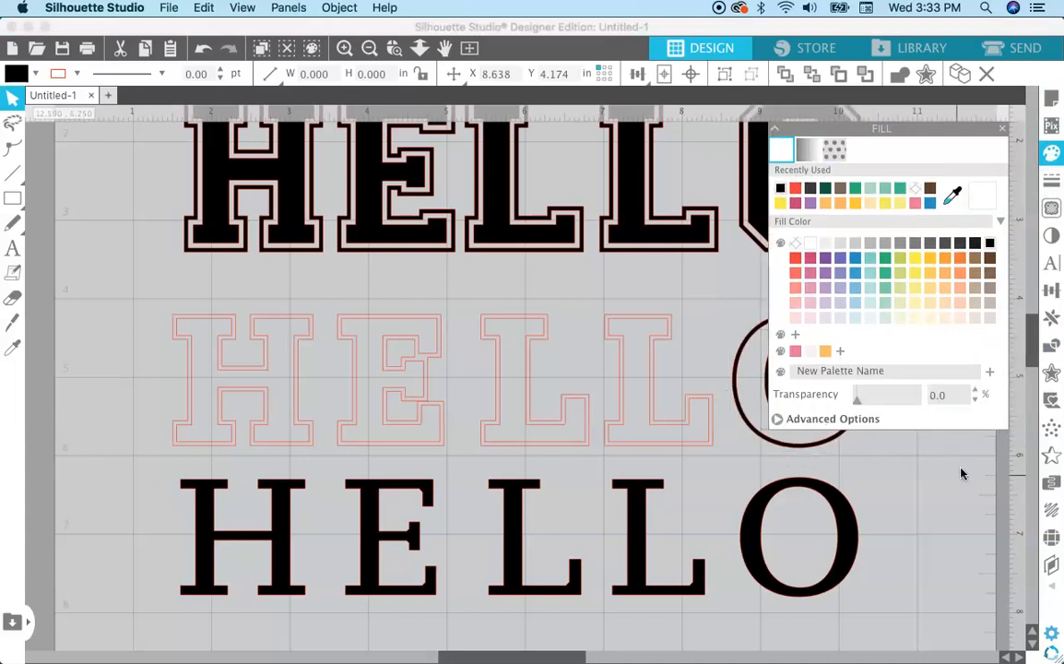
left_click(1003, 130)
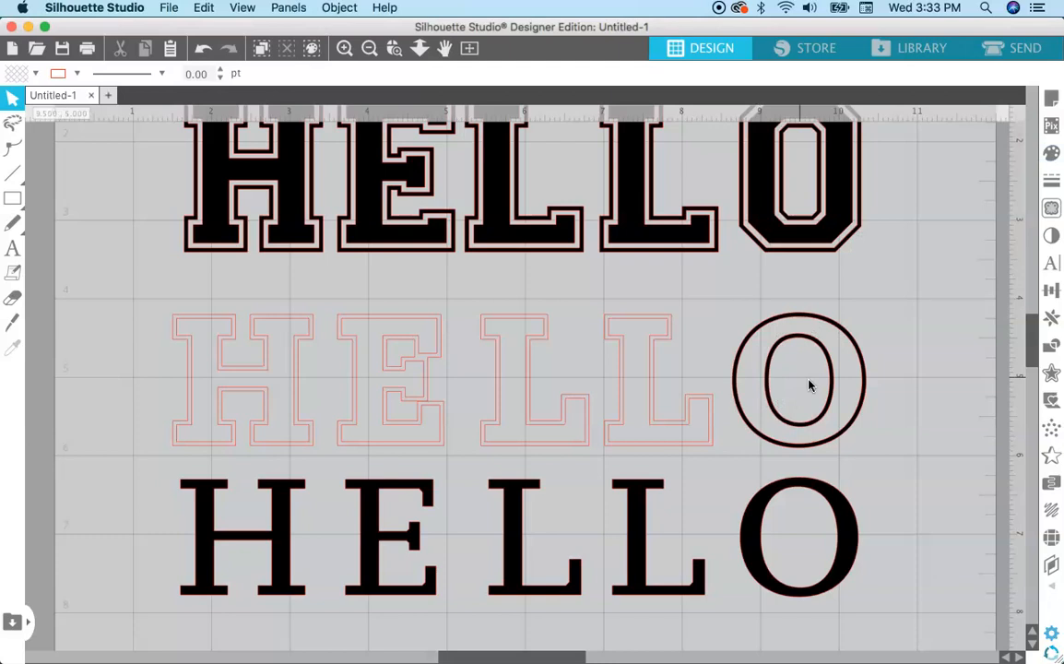
mouse_move(758, 429)
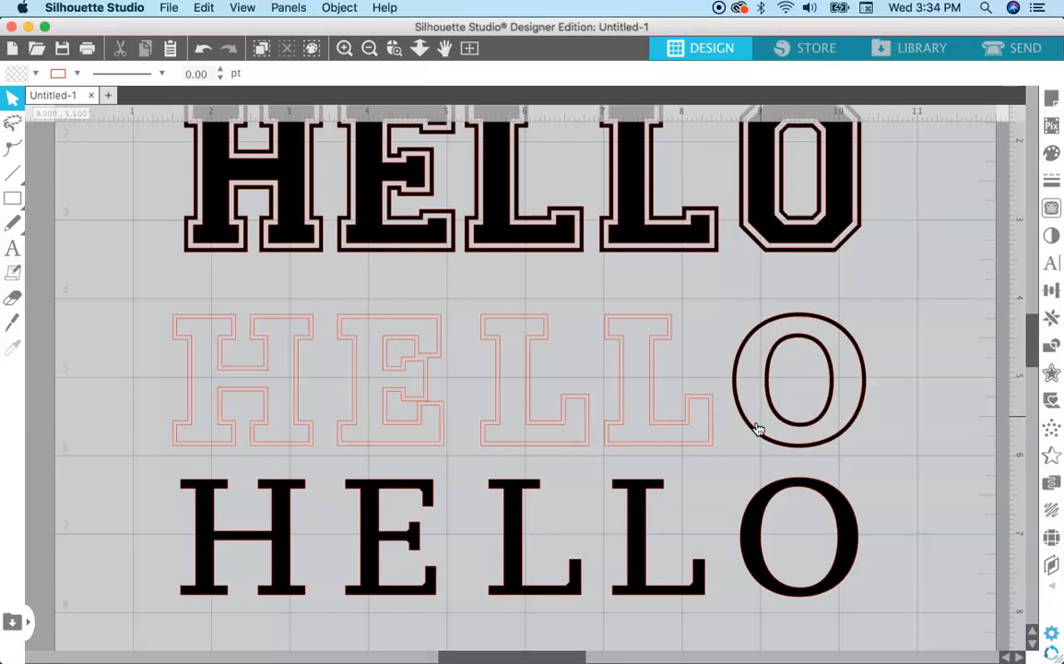
mouse_move(754, 404)
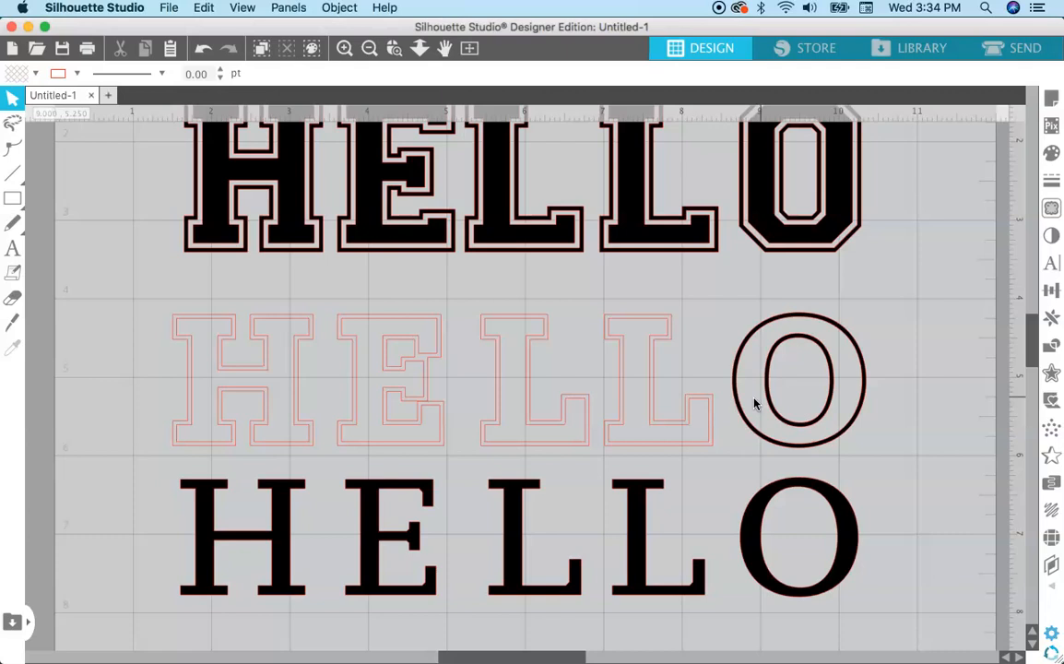
mouse_move(823, 374)
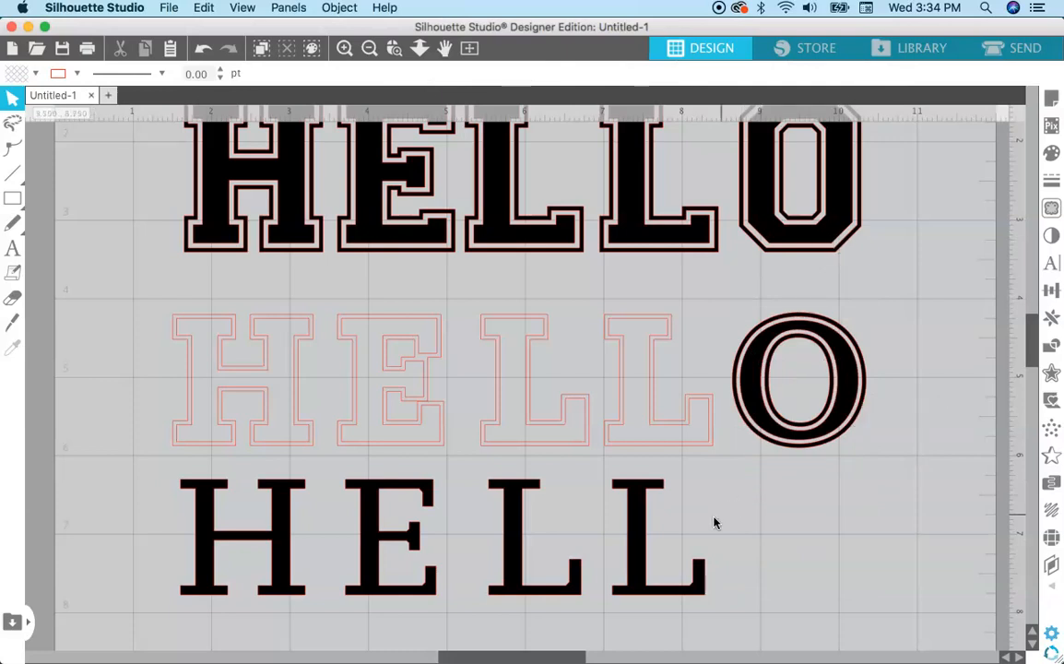
mouse_move(712, 483)
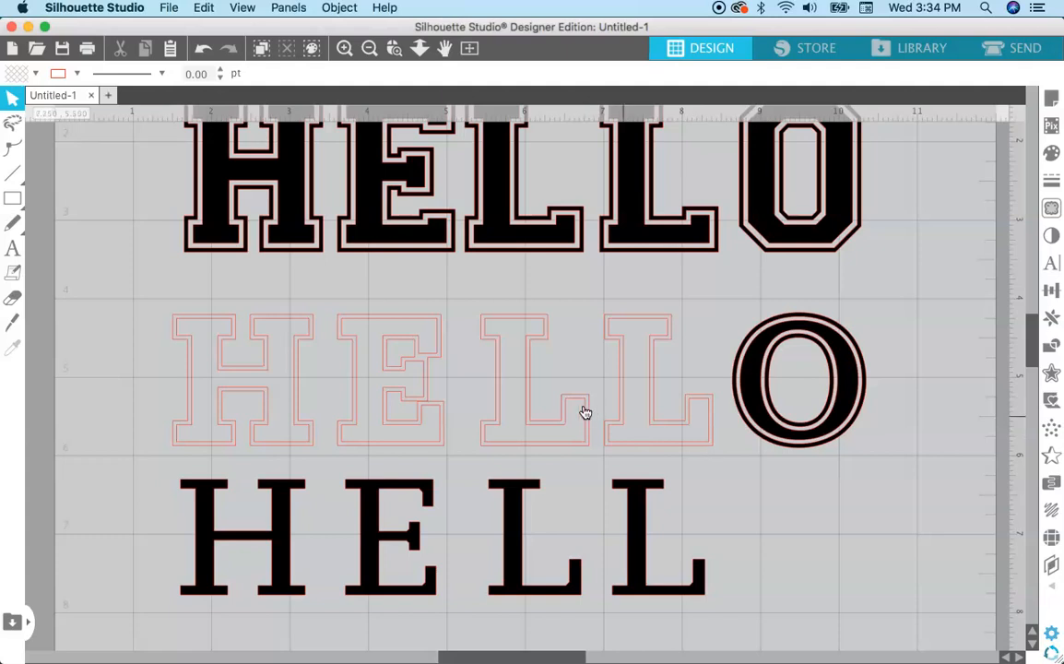
mouse_move(715, 447)
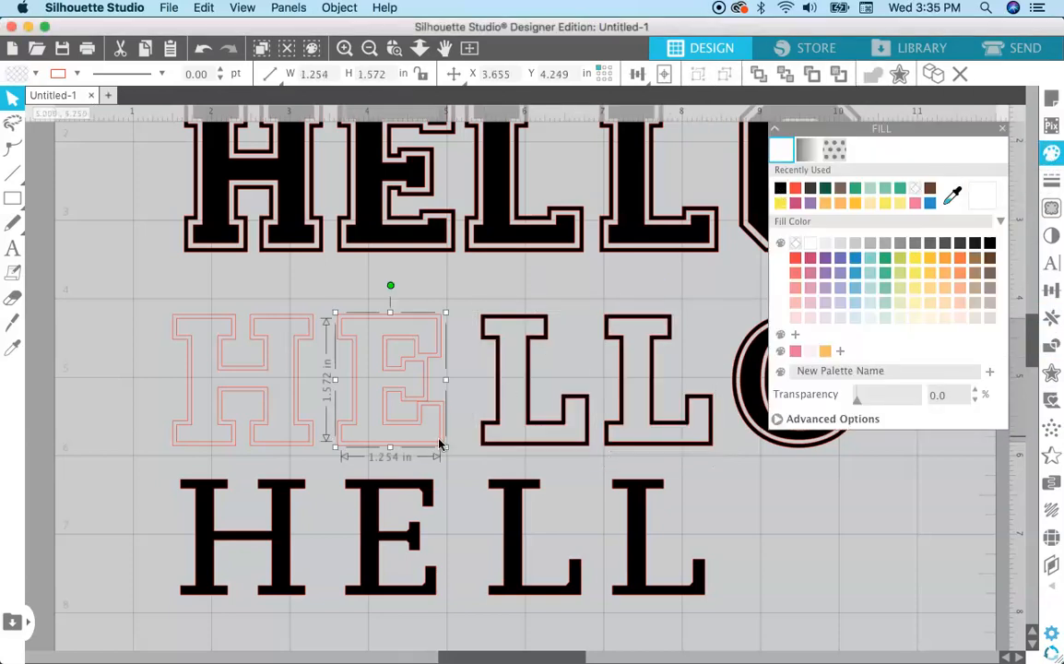
mouse_move(441, 447)
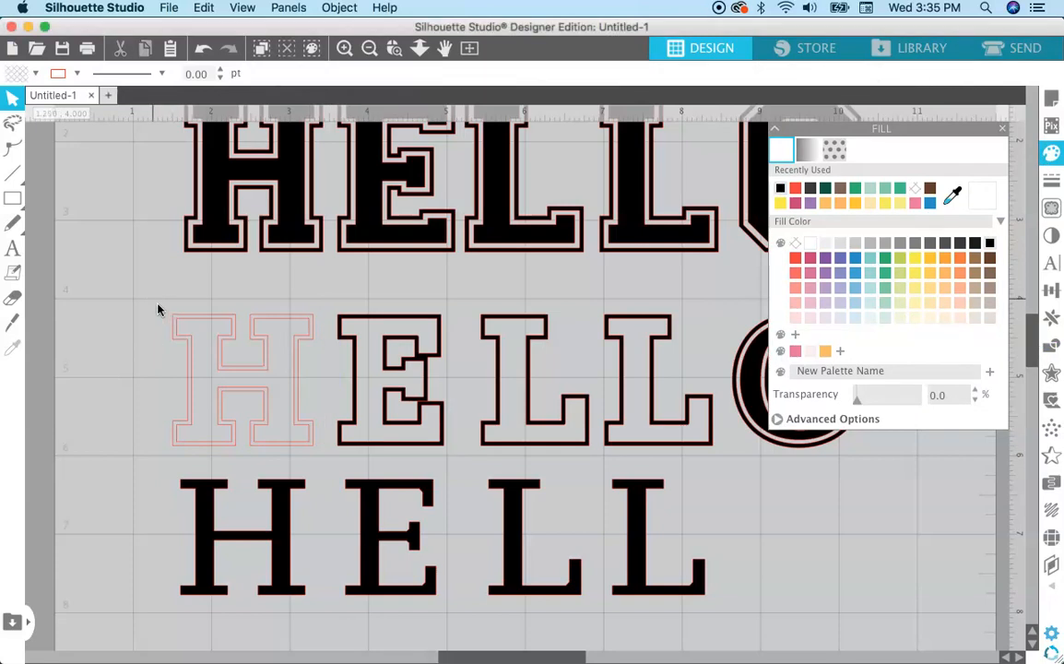
Deselect the letters to view the black-filled H, E and L rings.
left_click(243, 378)
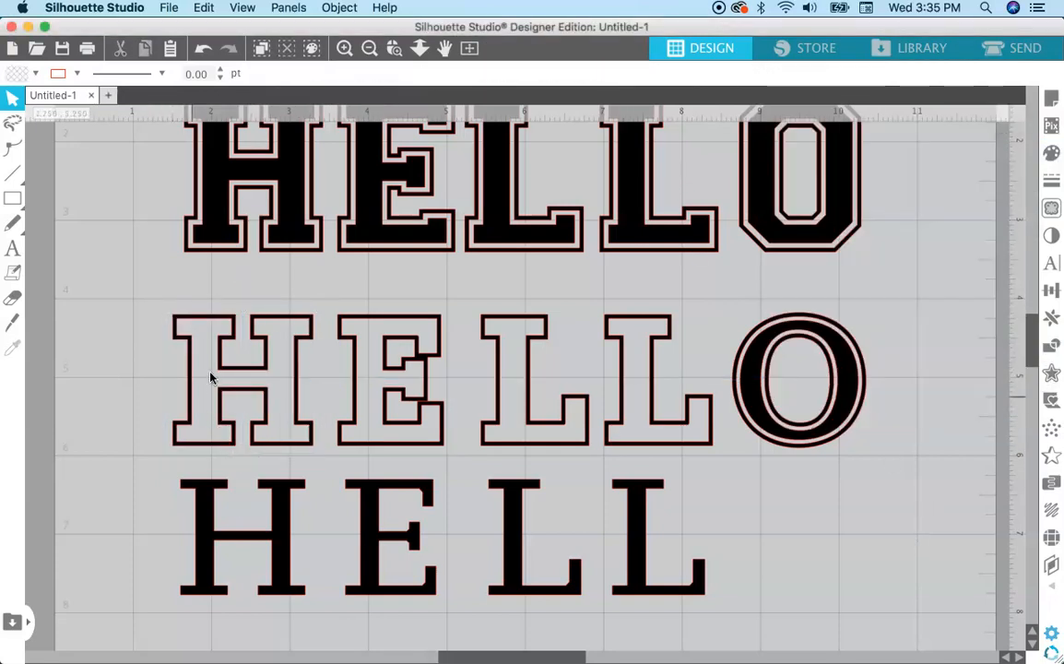
mouse_move(194, 346)
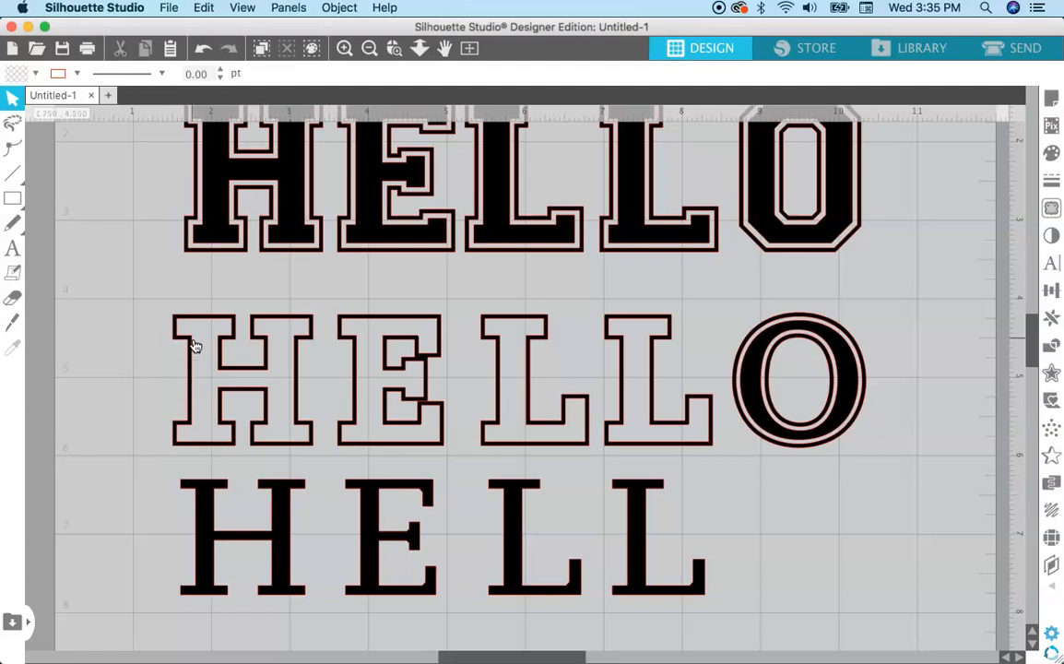
mouse_move(201, 373)
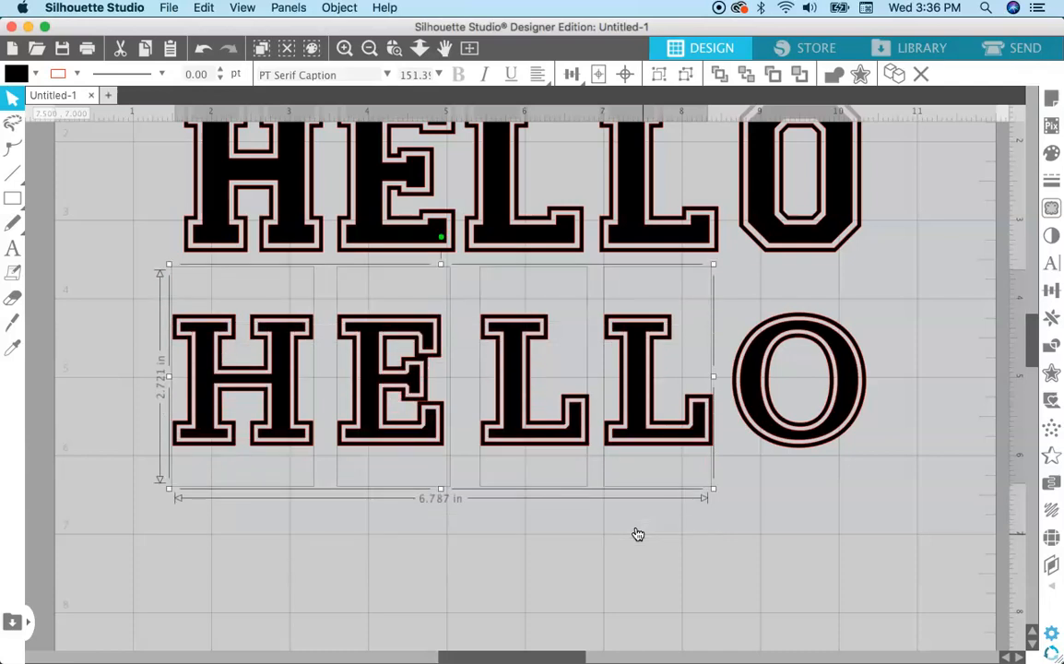
Deselect the finished serif HELLO and zoom out to view the page.
left_click(851, 550)
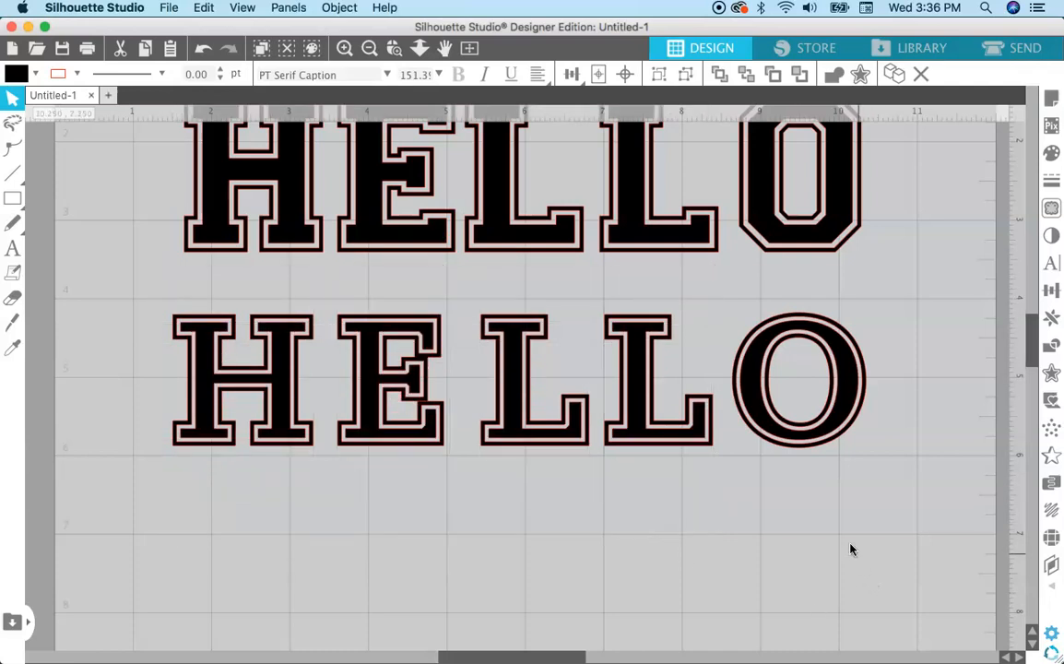
left_click(368, 48)
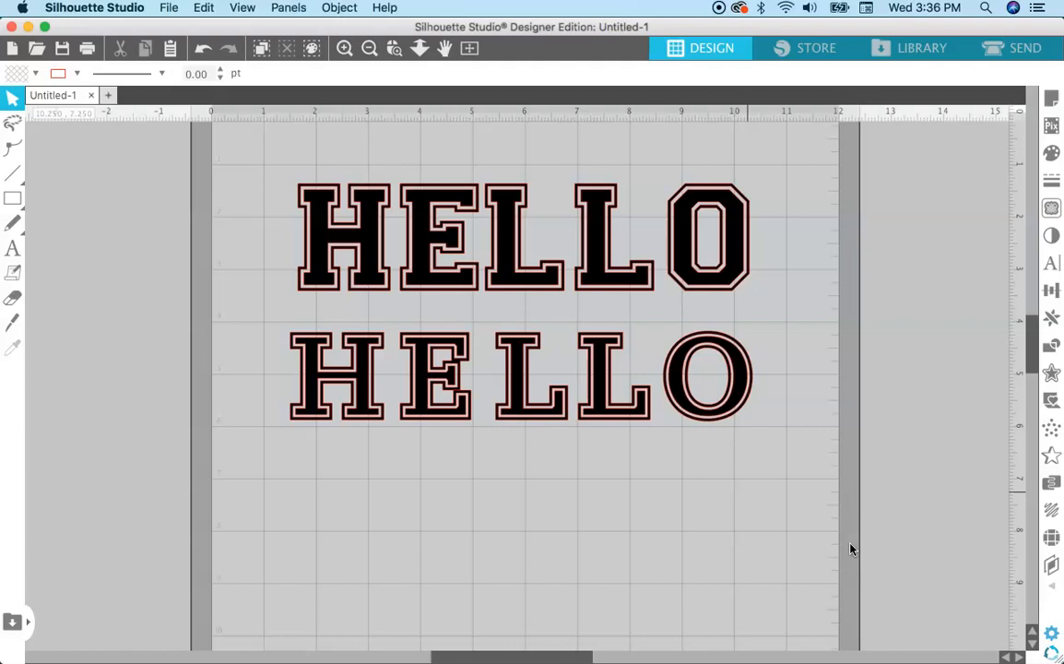
mouse_move(81, 452)
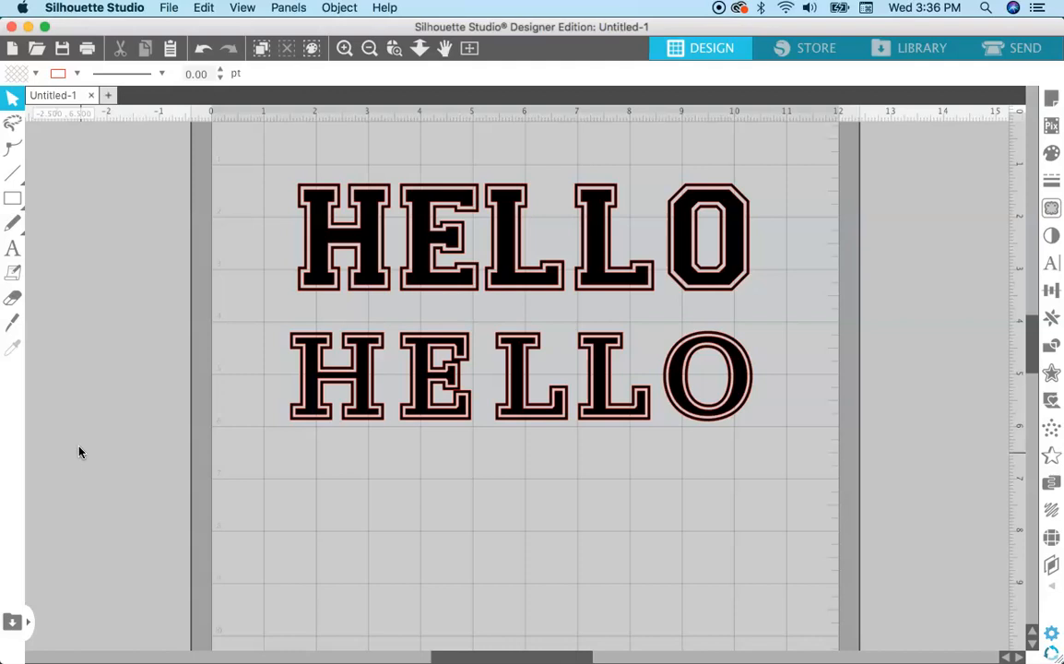
mouse_move(73, 477)
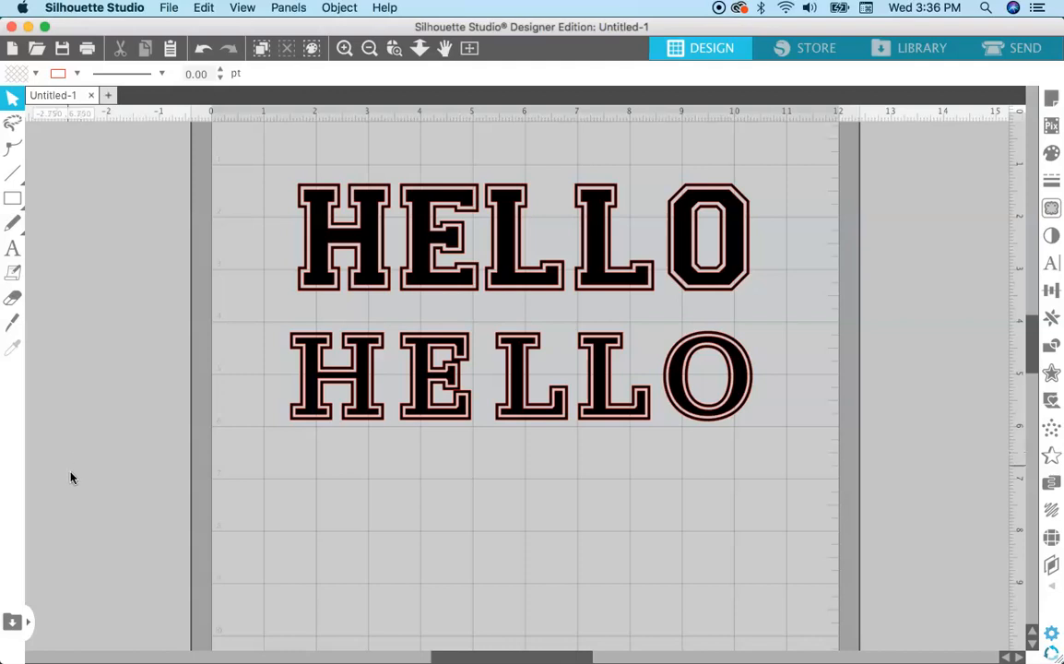